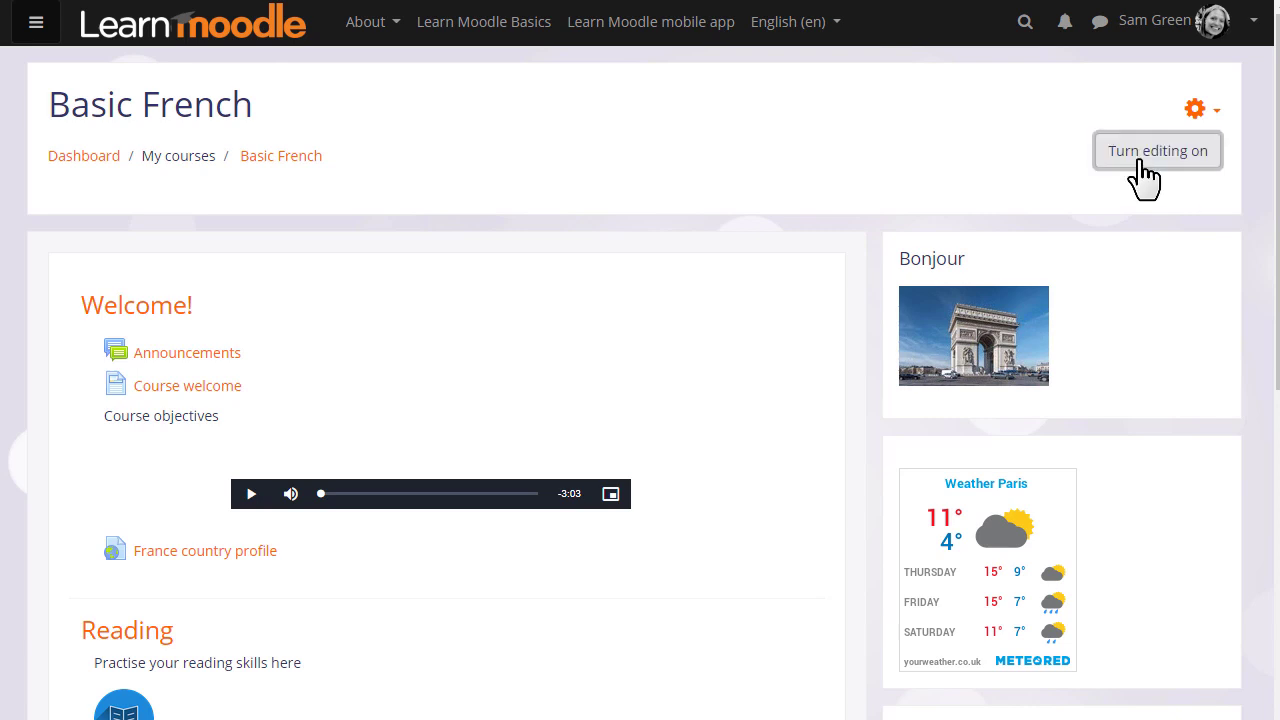
Turn on editing in Basic French and open the Welcome section's activity chooser.
{"action": "left_click", "coordinate": [1159, 150]}
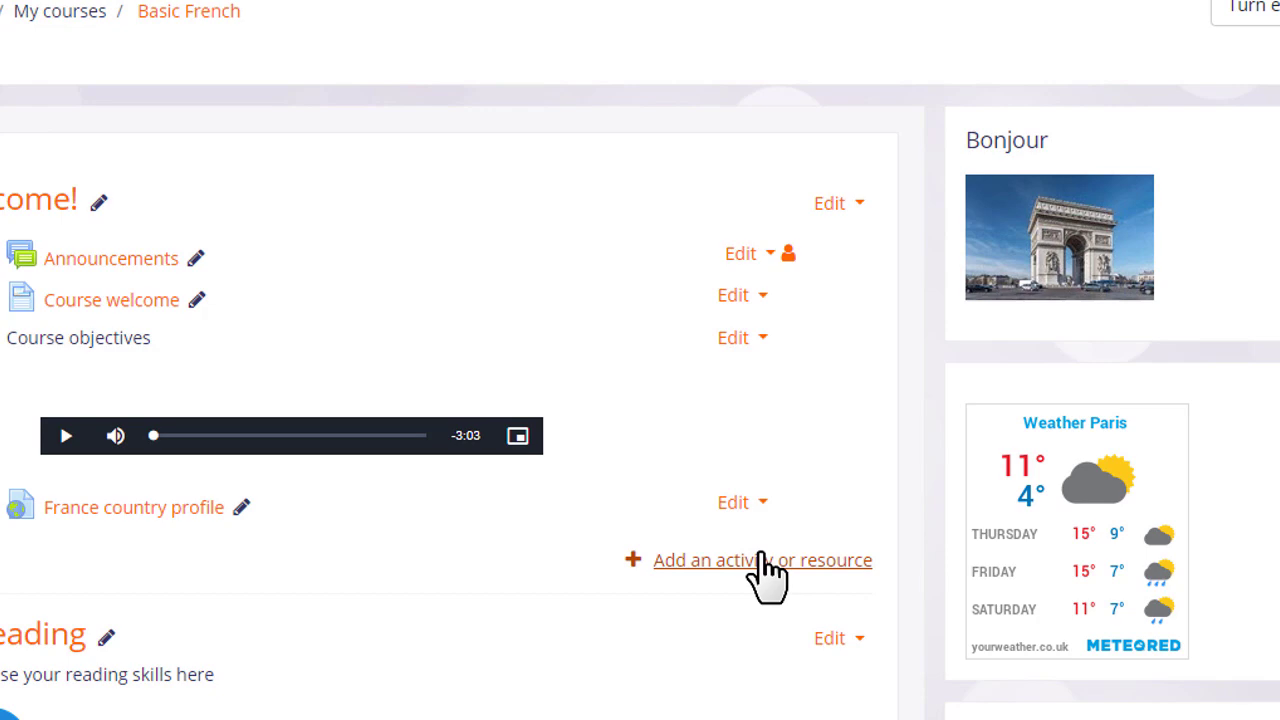
{"action": "left_click", "coordinate": [763, 560]}
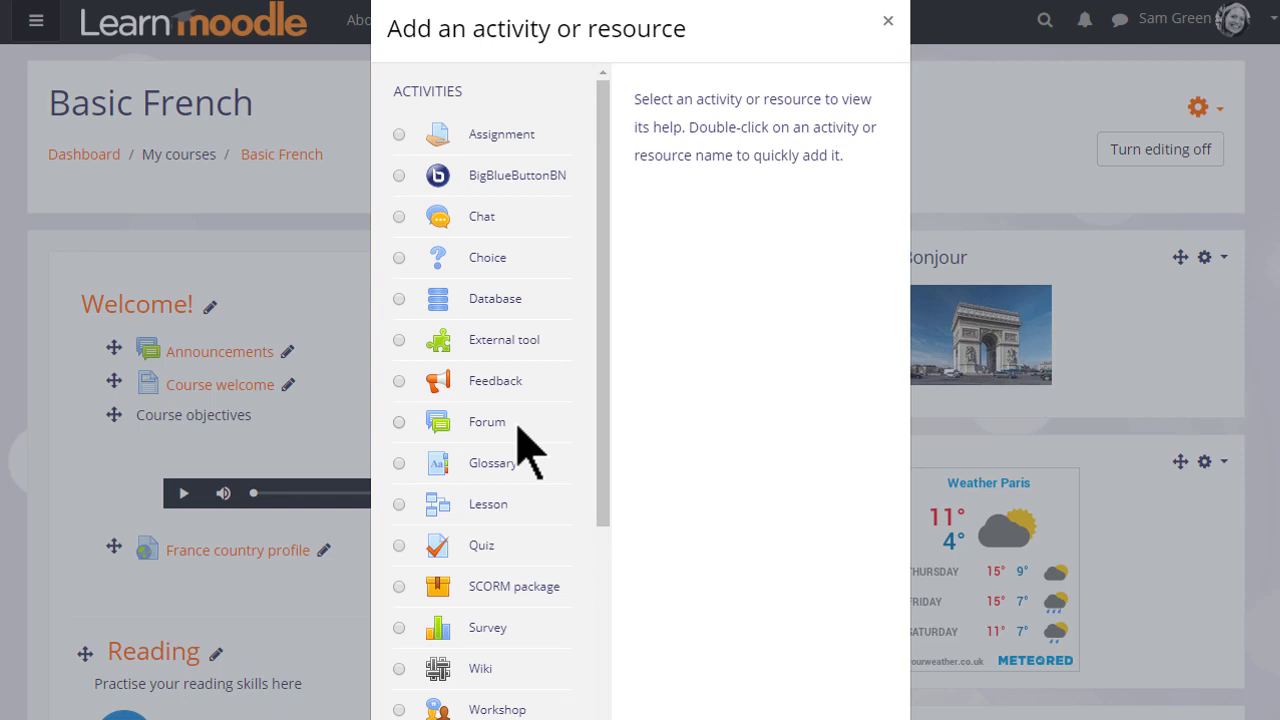
{"action": "mouse_move", "coordinate": [482, 466]}
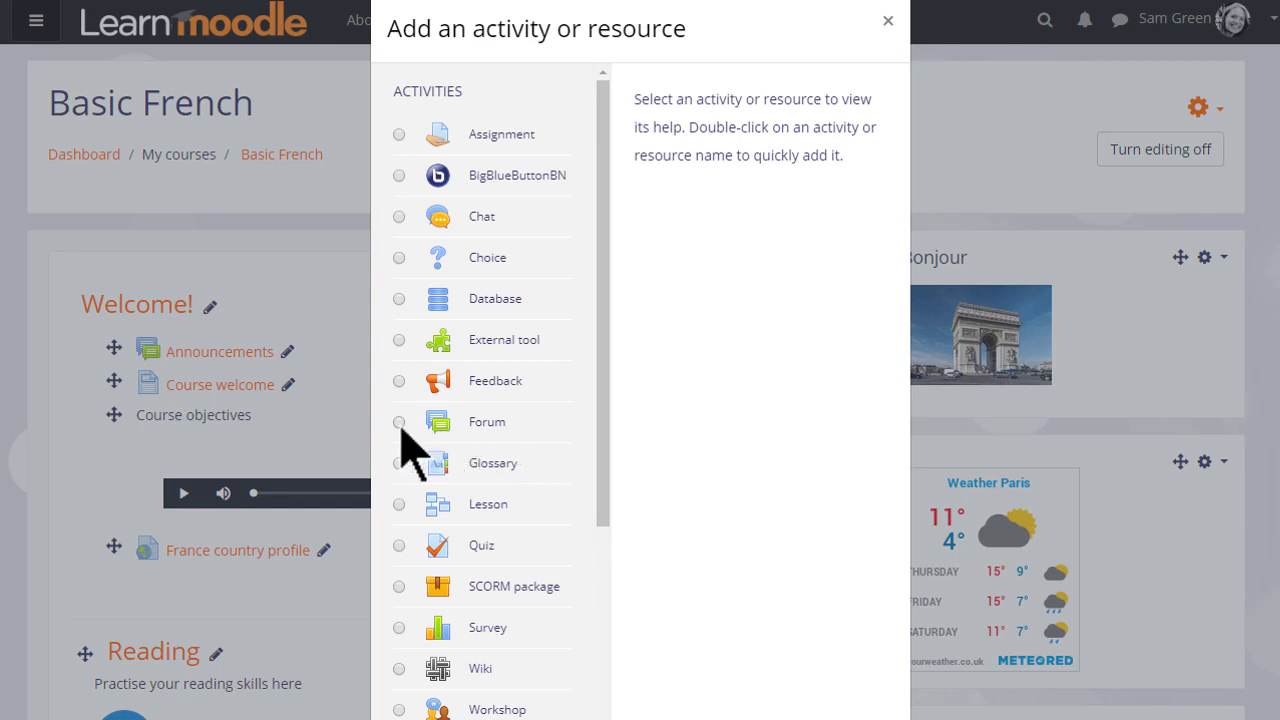
Add a Forum with description 'Tell us a bit about yourself so we can get to know each other.'.
{"action": "left_click", "coordinate": [399, 422]}
{"action": "type", "text": "Introduce yourself!"}
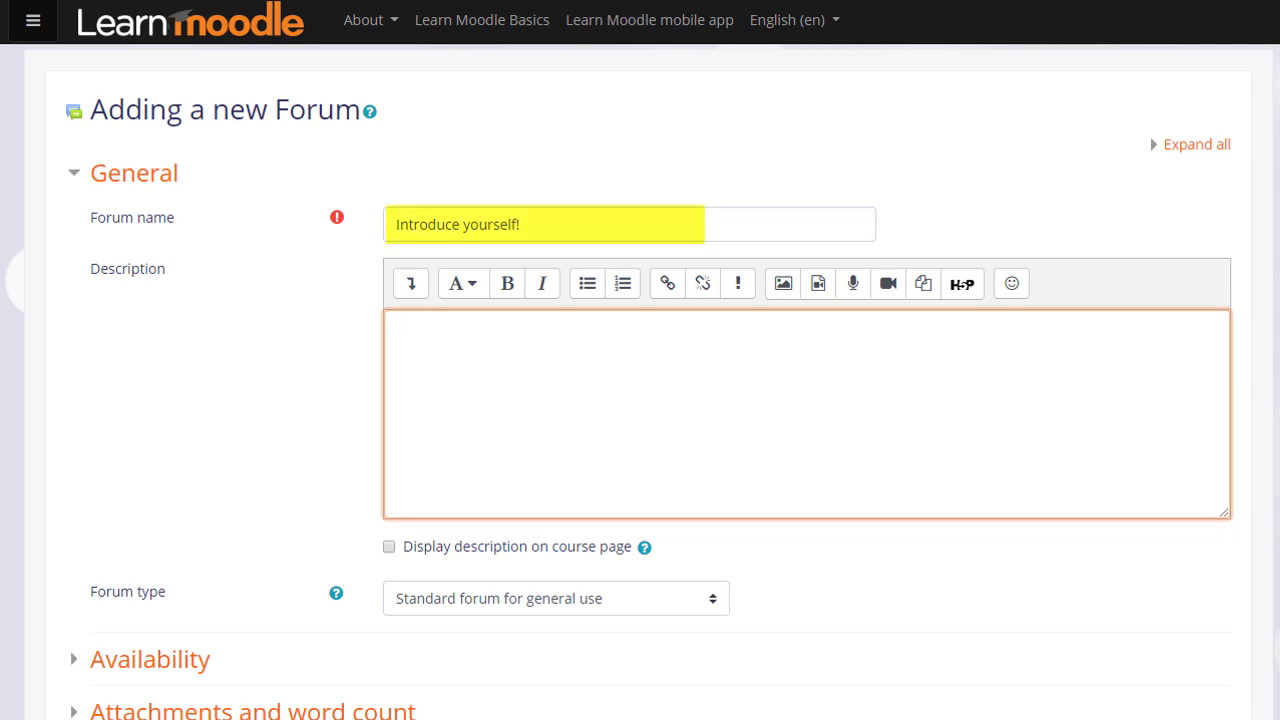
{"action": "type", "text": "Tell us a bit about yourself so we can get to know each other."}
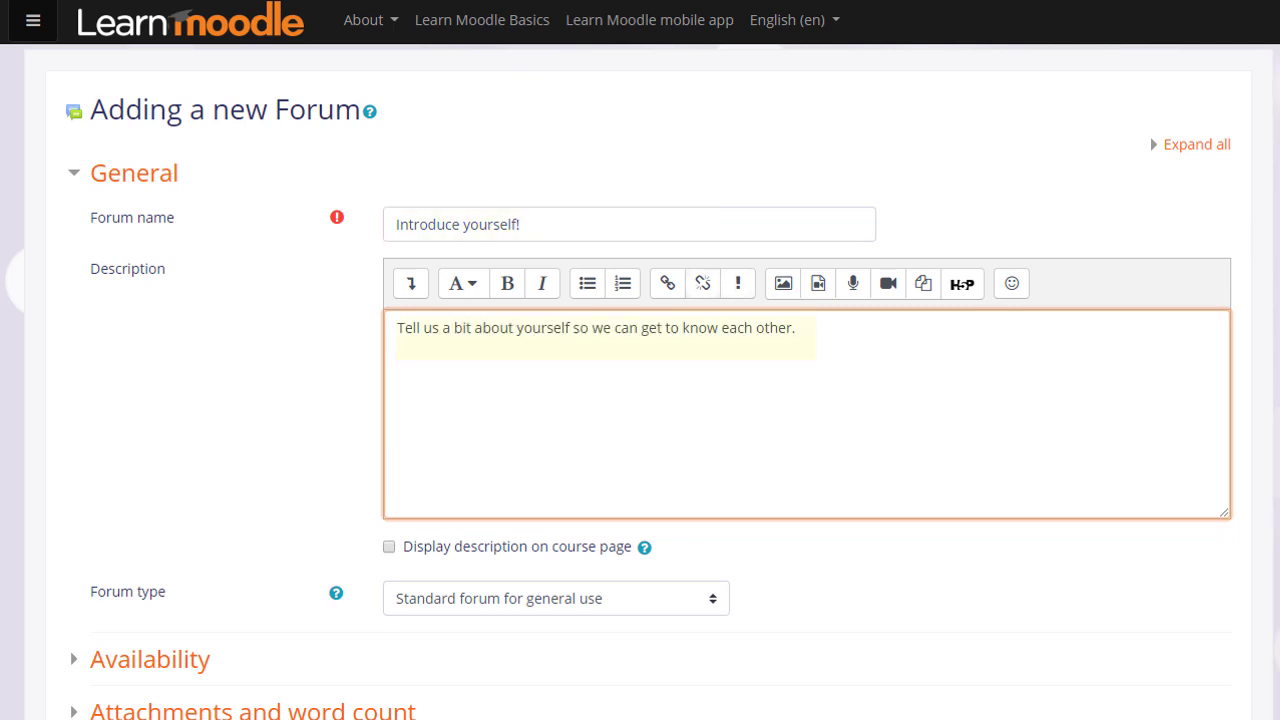
{"action": "triple_click", "coordinate": [595, 328]}
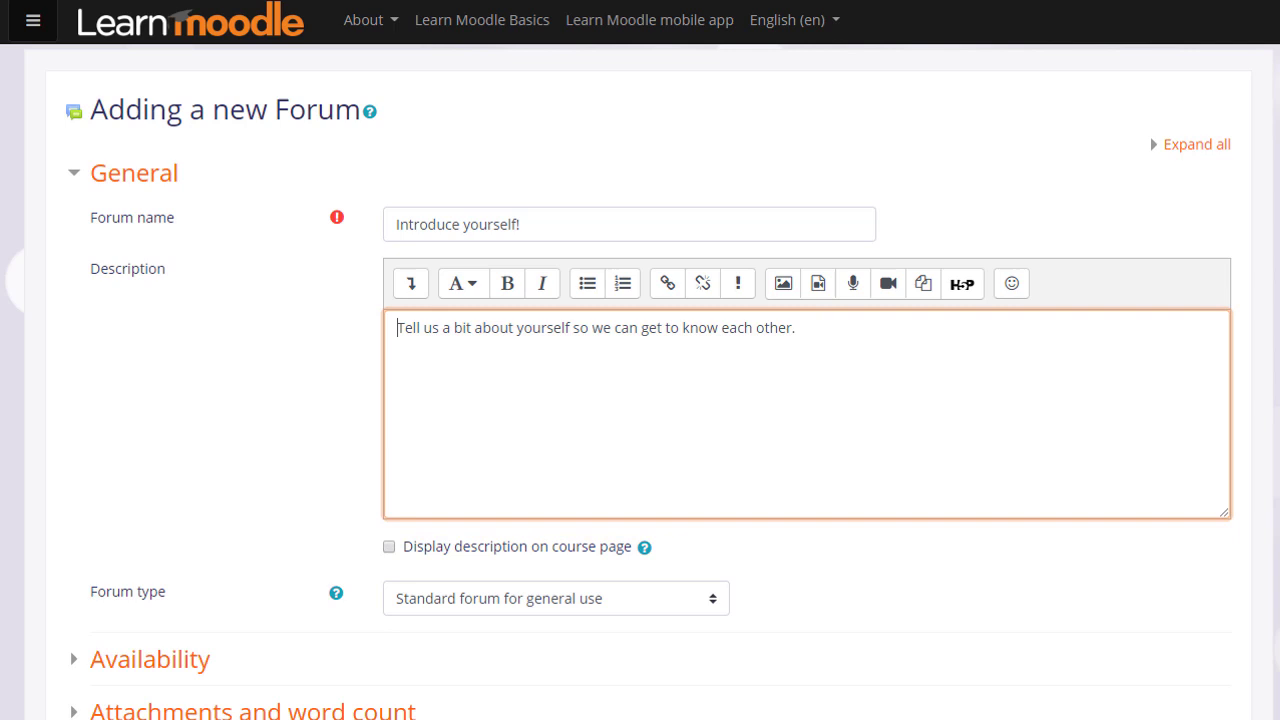
{"action": "scroll", "scroll_direction": "down", "scroll_amount": 3}
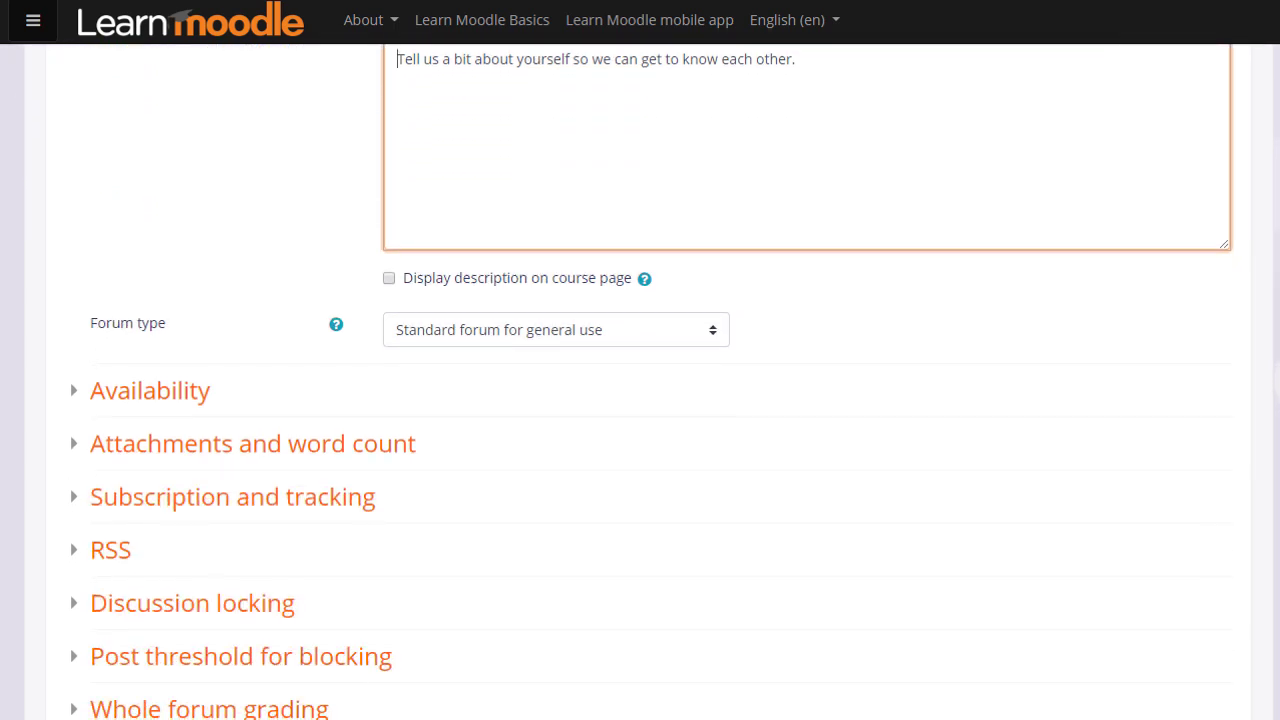
{"action": "mouse_move", "coordinate": [707, 363]}
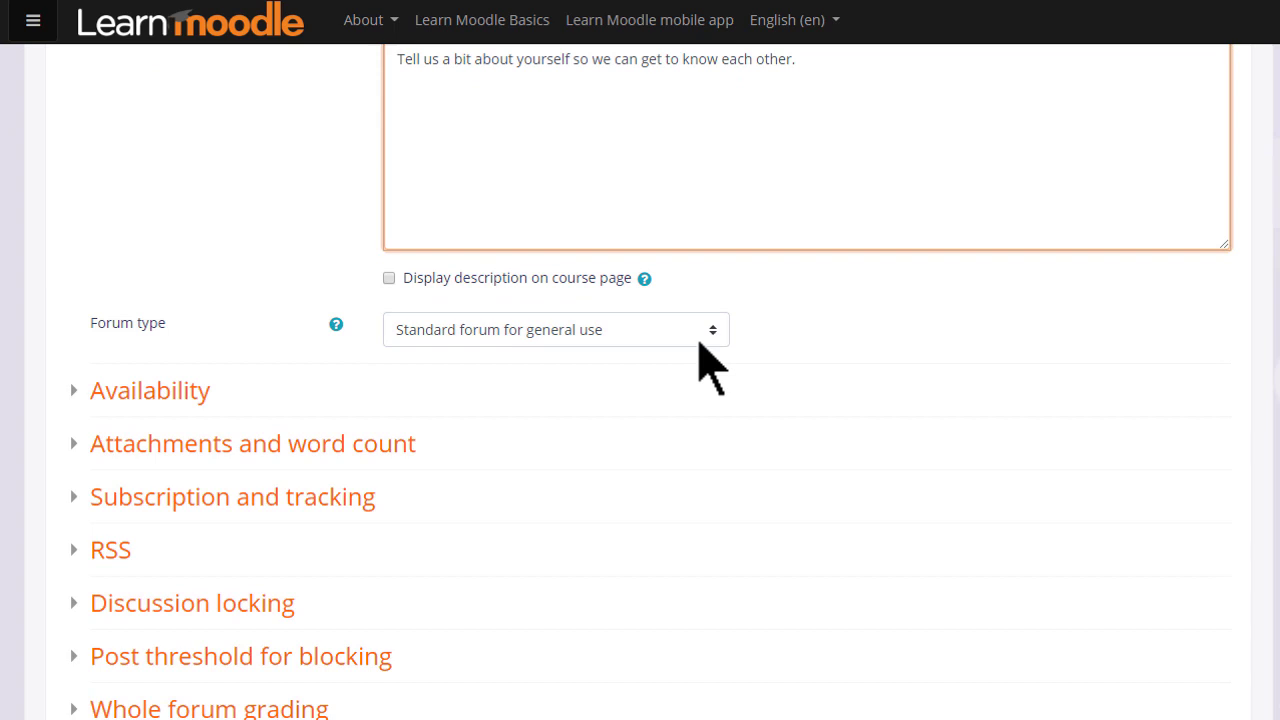
{"action": "left_click", "coordinate": [554, 329]}
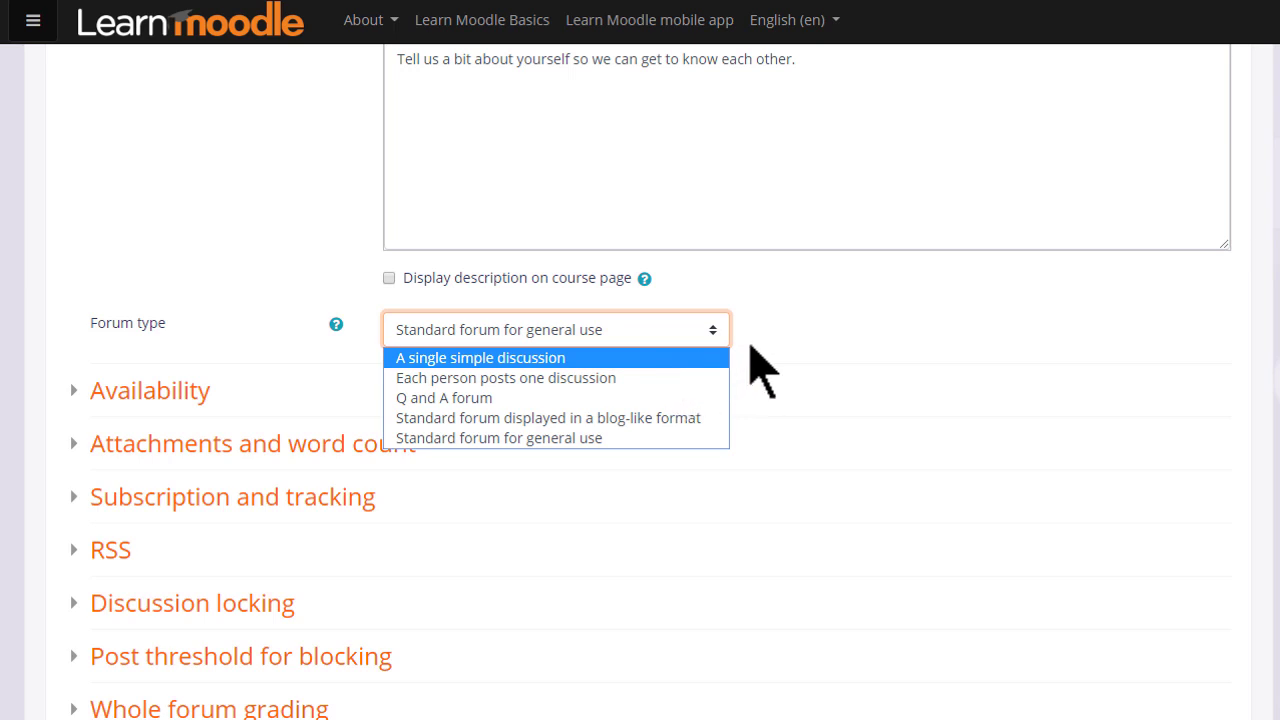
{"action": "mouse_move", "coordinate": [790, 355]}
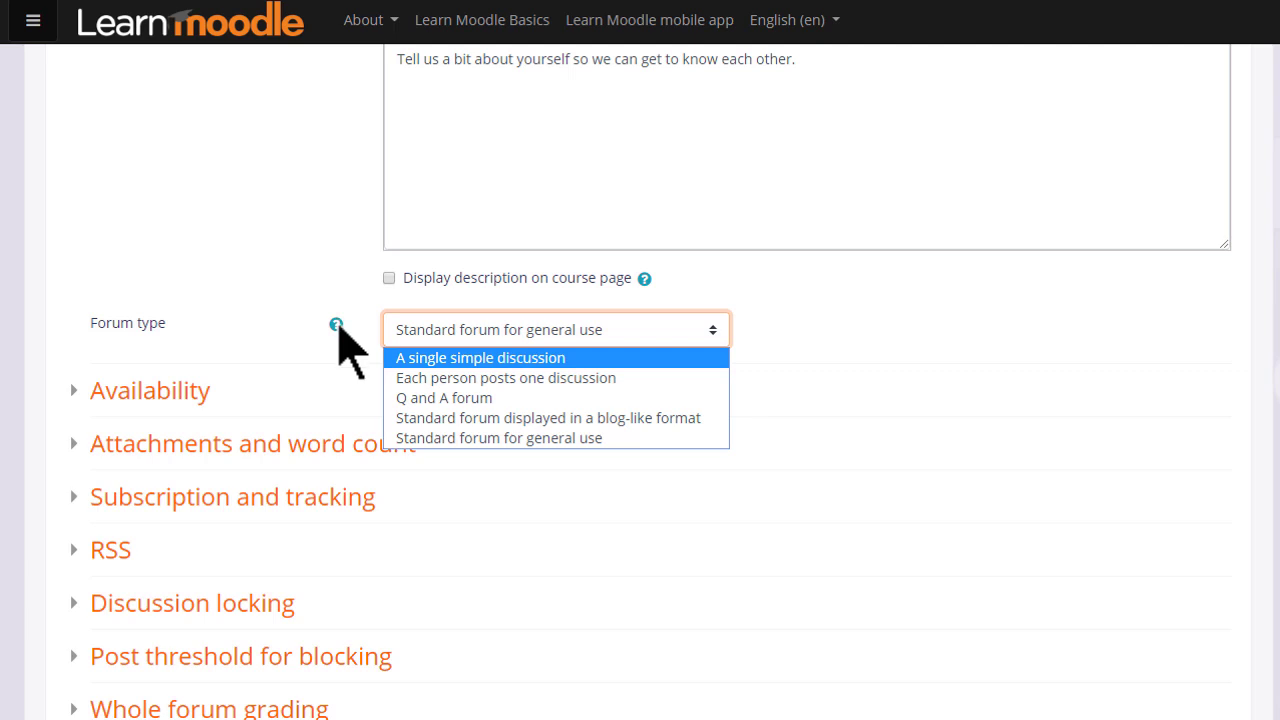
{"action": "left_click", "coordinate": [336, 324]}
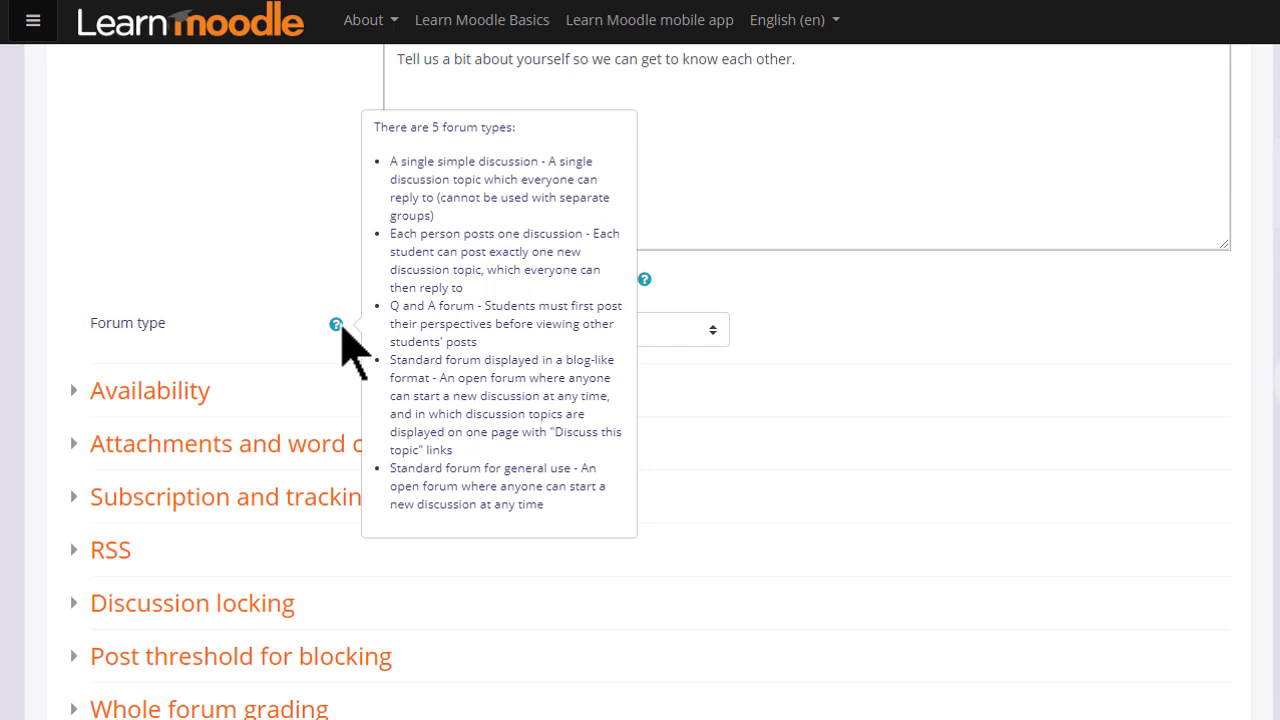
{"action": "mouse_move", "coordinate": [347, 365]}
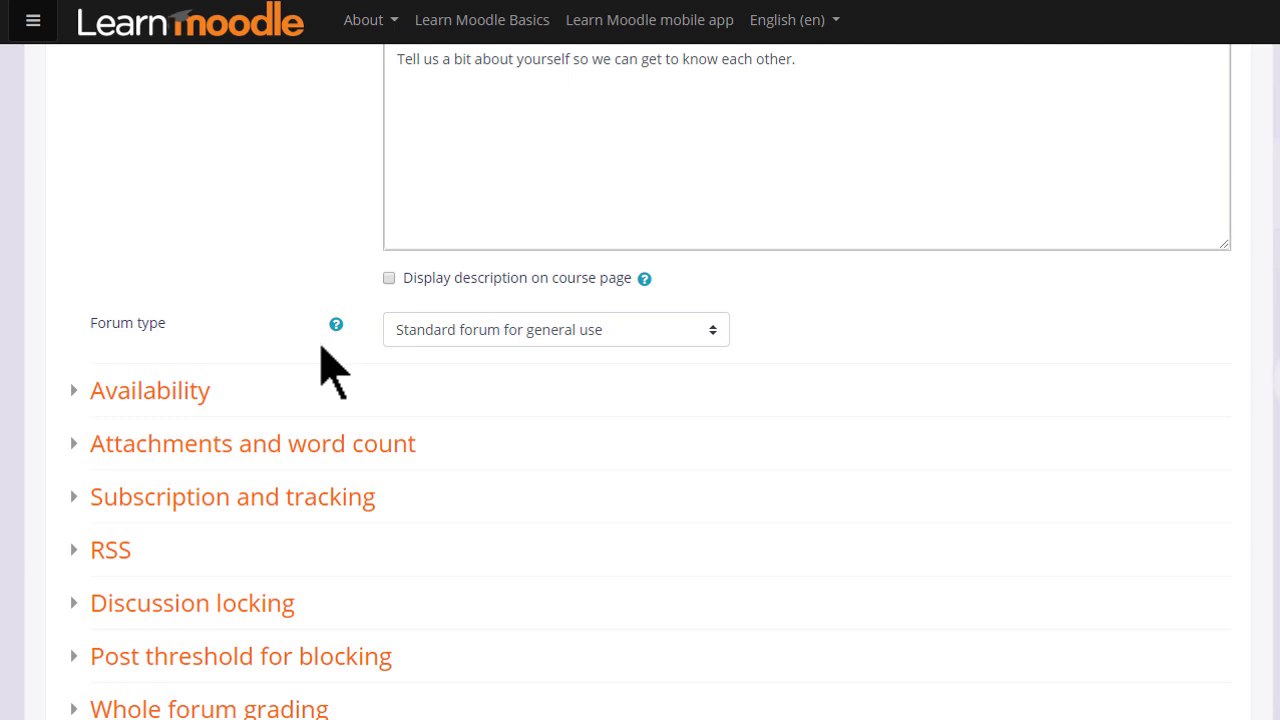
Expand and collapse the Attachments, Subscription and Discussion locking settings sections.
{"action": "left_click", "coordinate": [149, 390]}
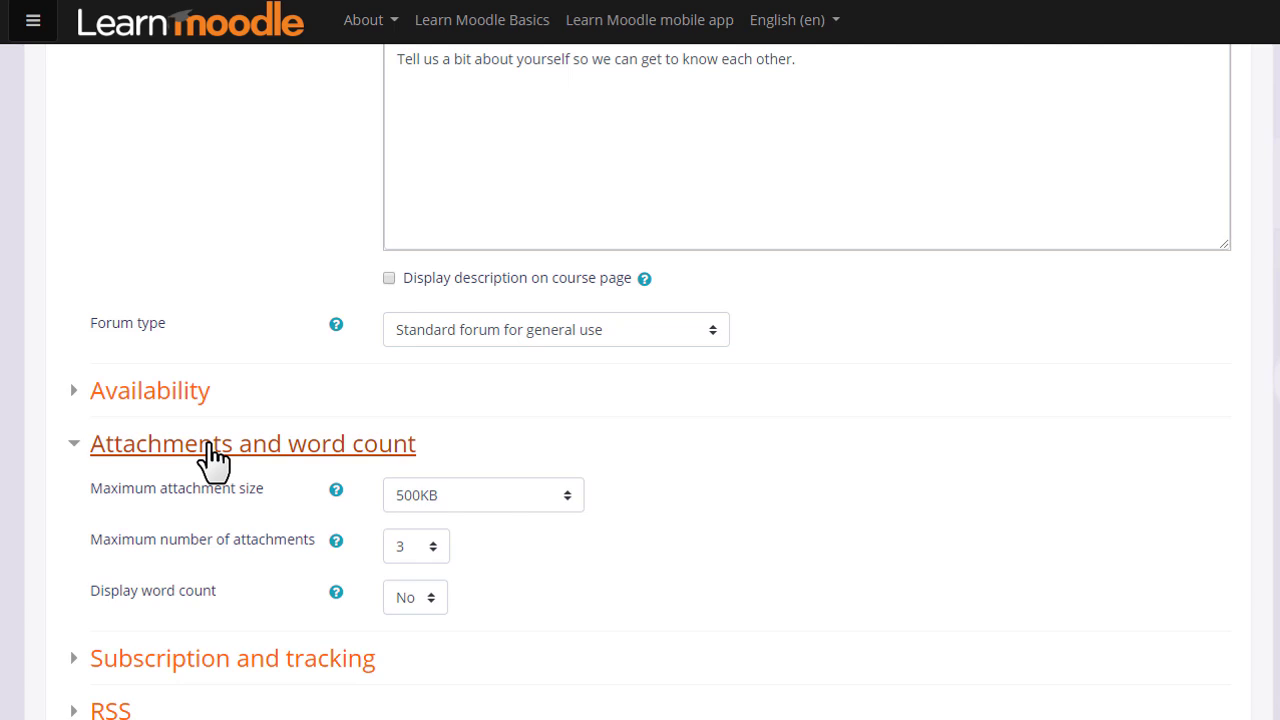
{"action": "mouse_move", "coordinate": [220, 460]}
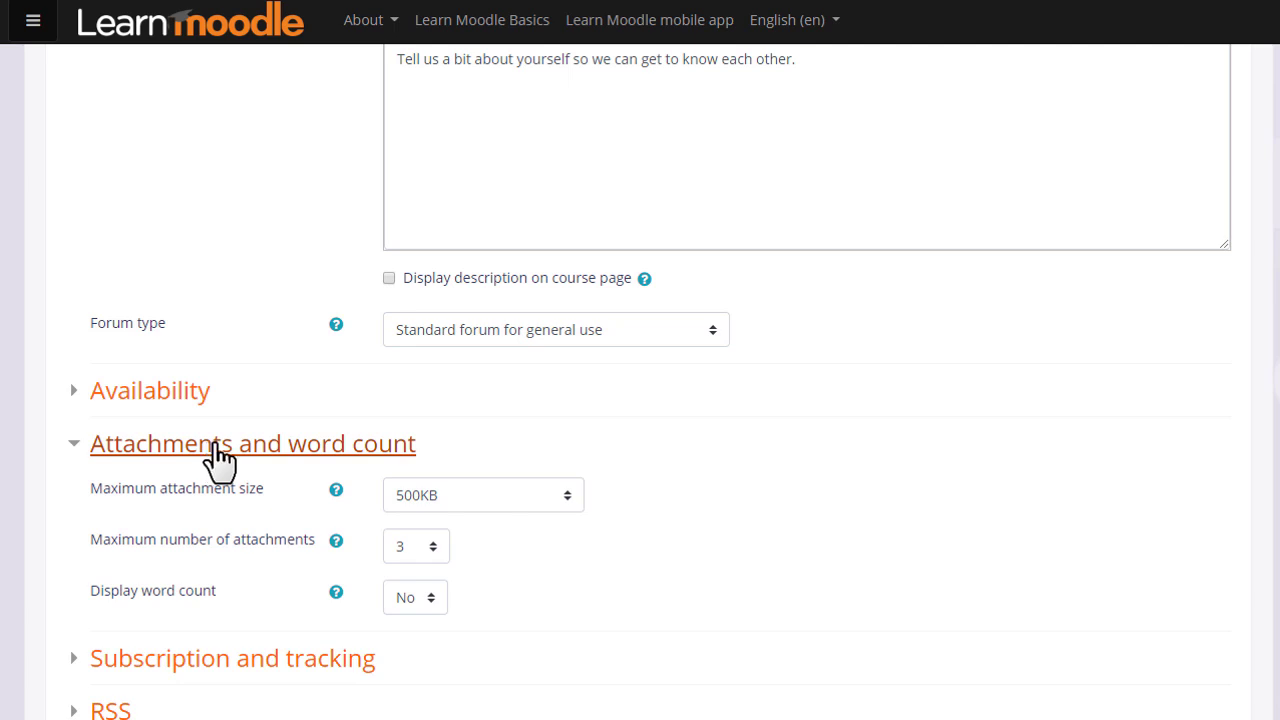
{"action": "left_click", "coordinate": [252, 443]}
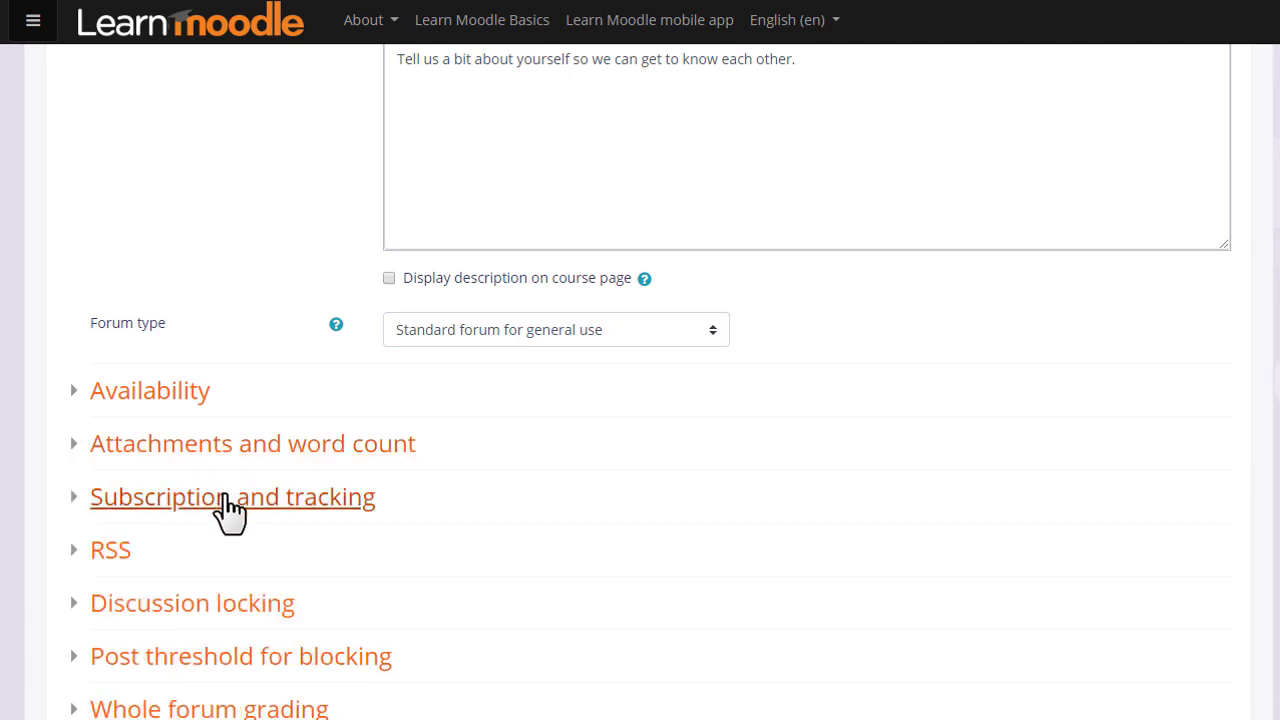
{"action": "left_click", "coordinate": [232, 497]}
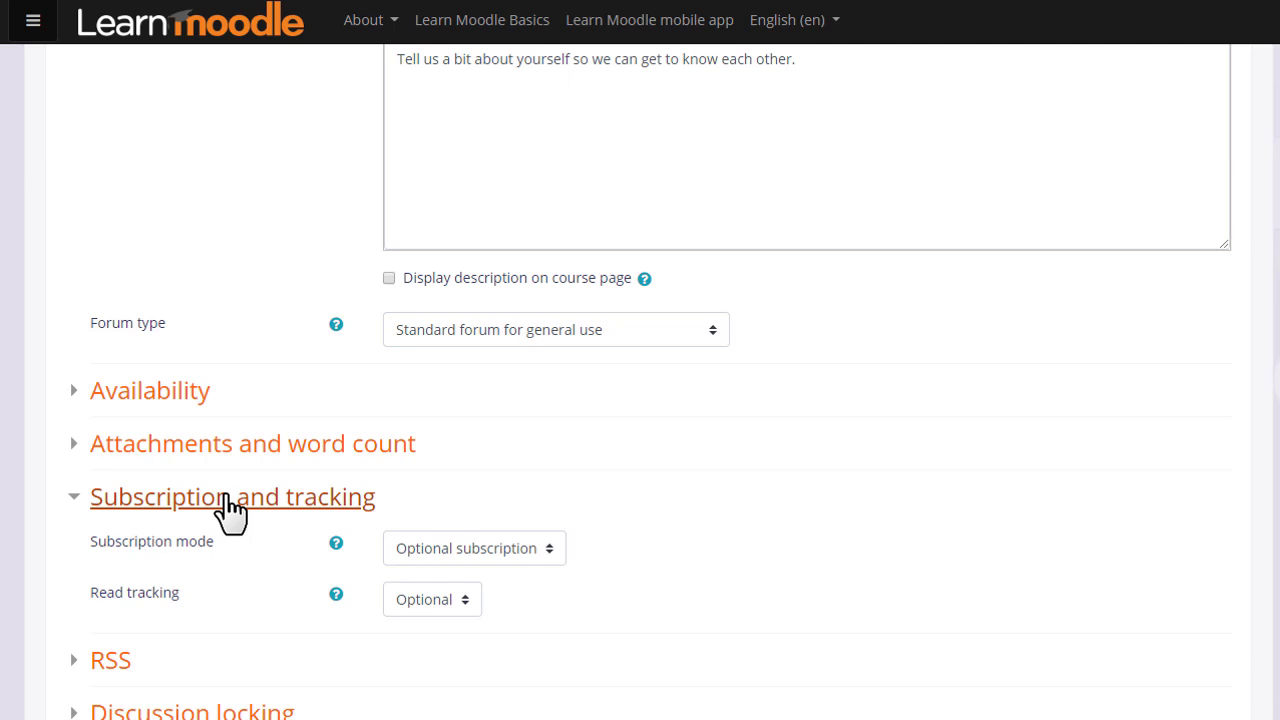
{"action": "left_click", "coordinate": [232, 497]}
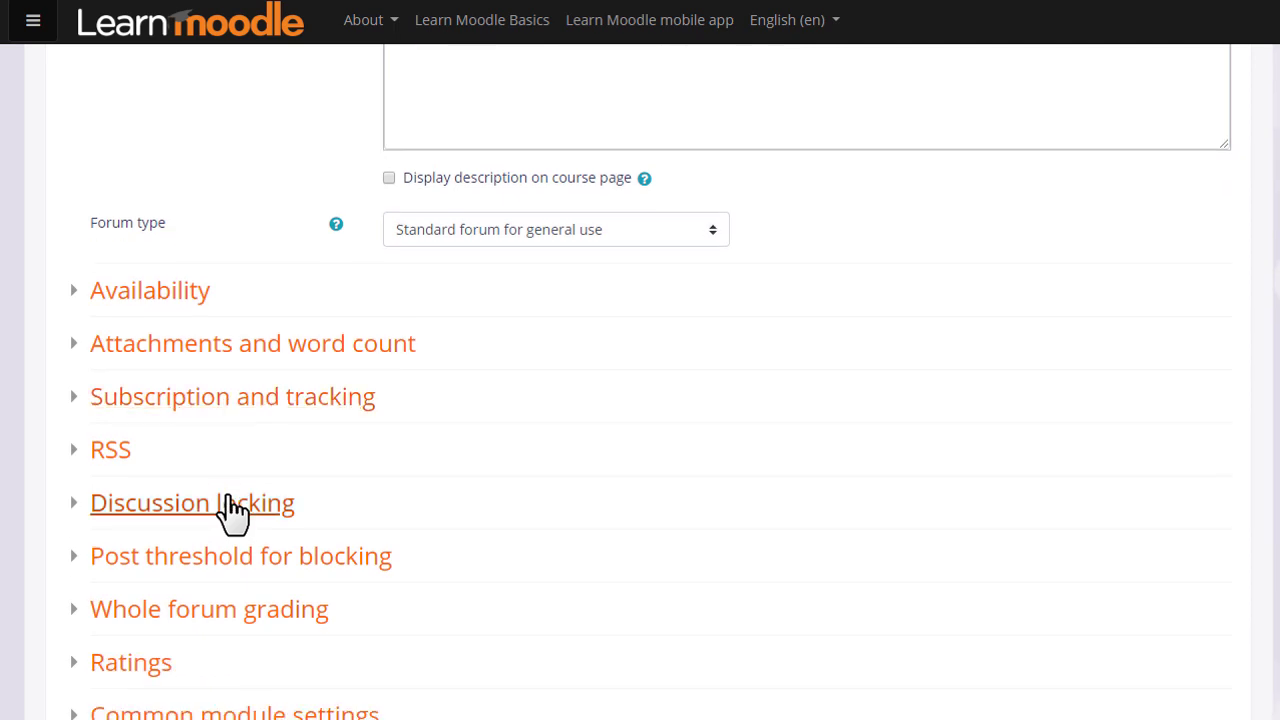
{"action": "left_click", "coordinate": [191, 502]}
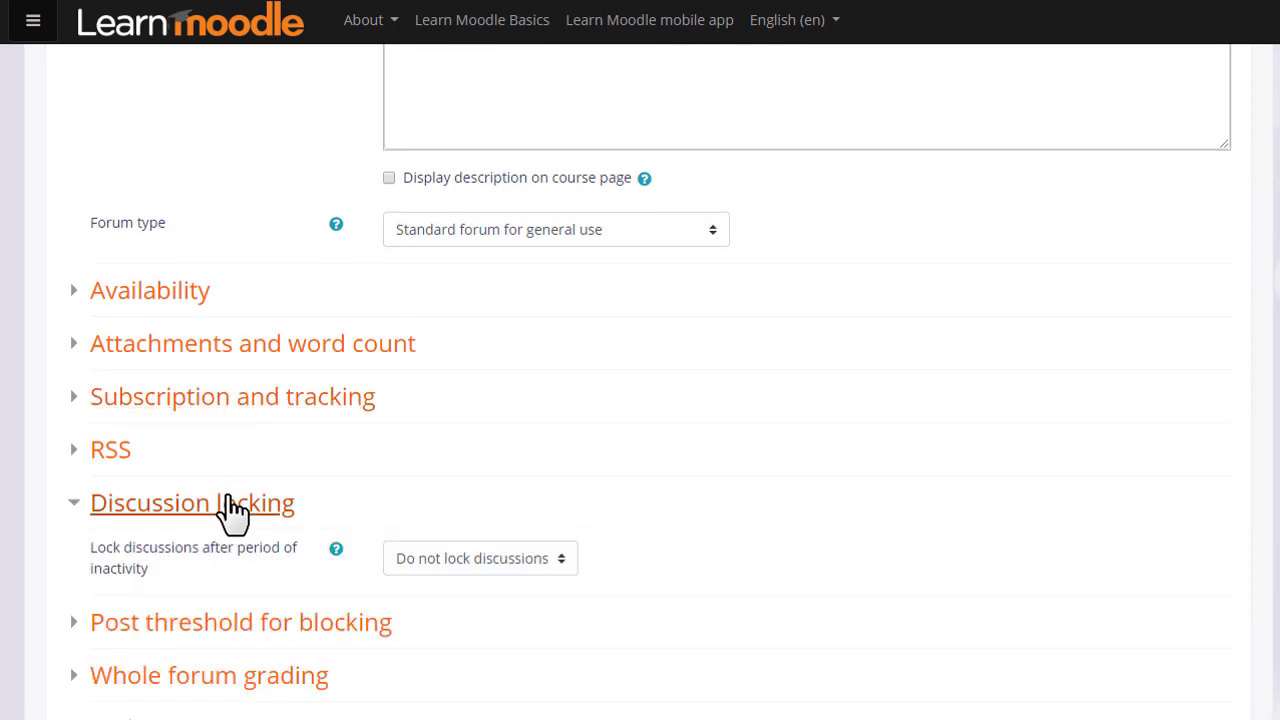
{"action": "left_click", "coordinate": [479, 558]}
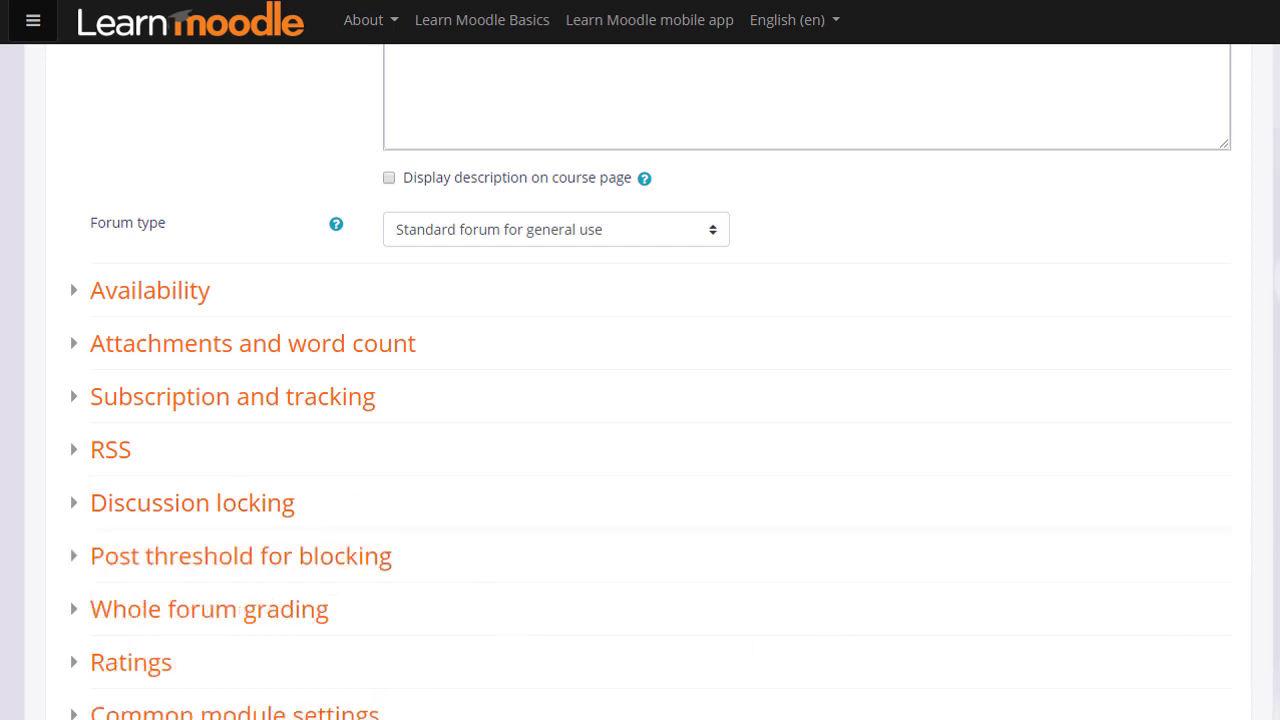
Set Whole forum grading type to Point.
{"action": "scroll", "scroll_direction": "down", "scroll_amount": 3}
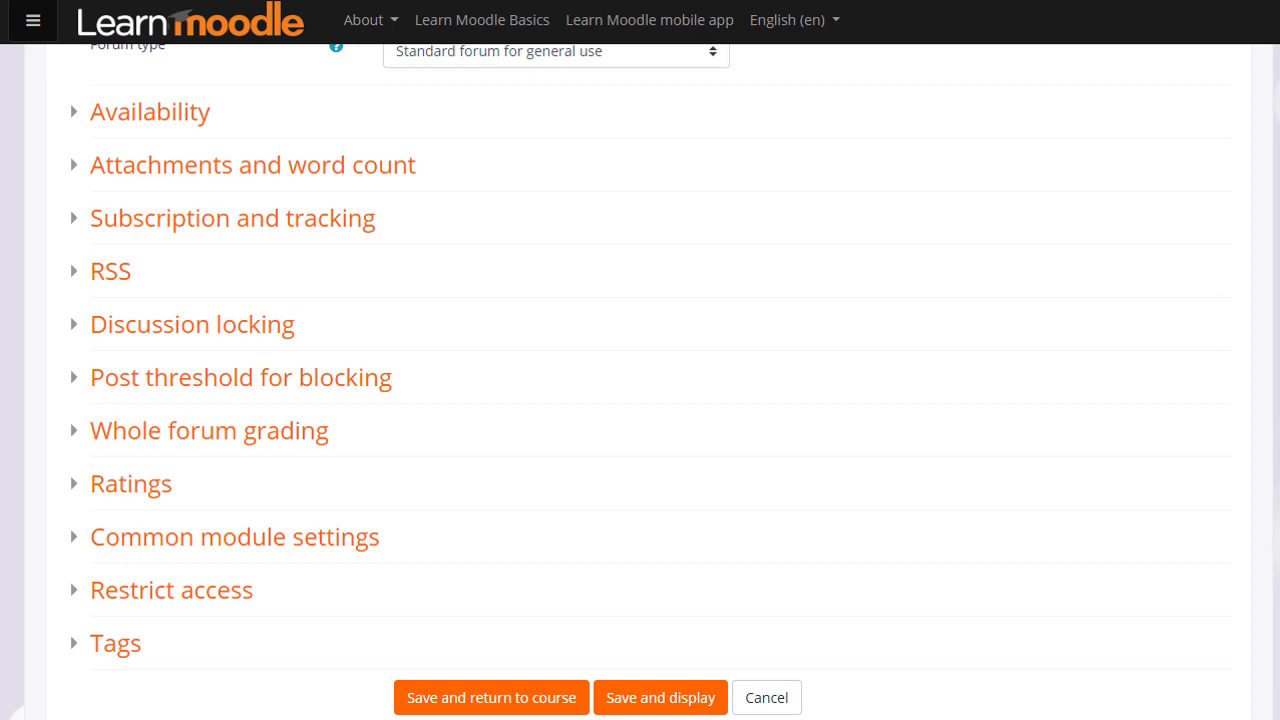
{"action": "left_click", "coordinate": [209, 430]}
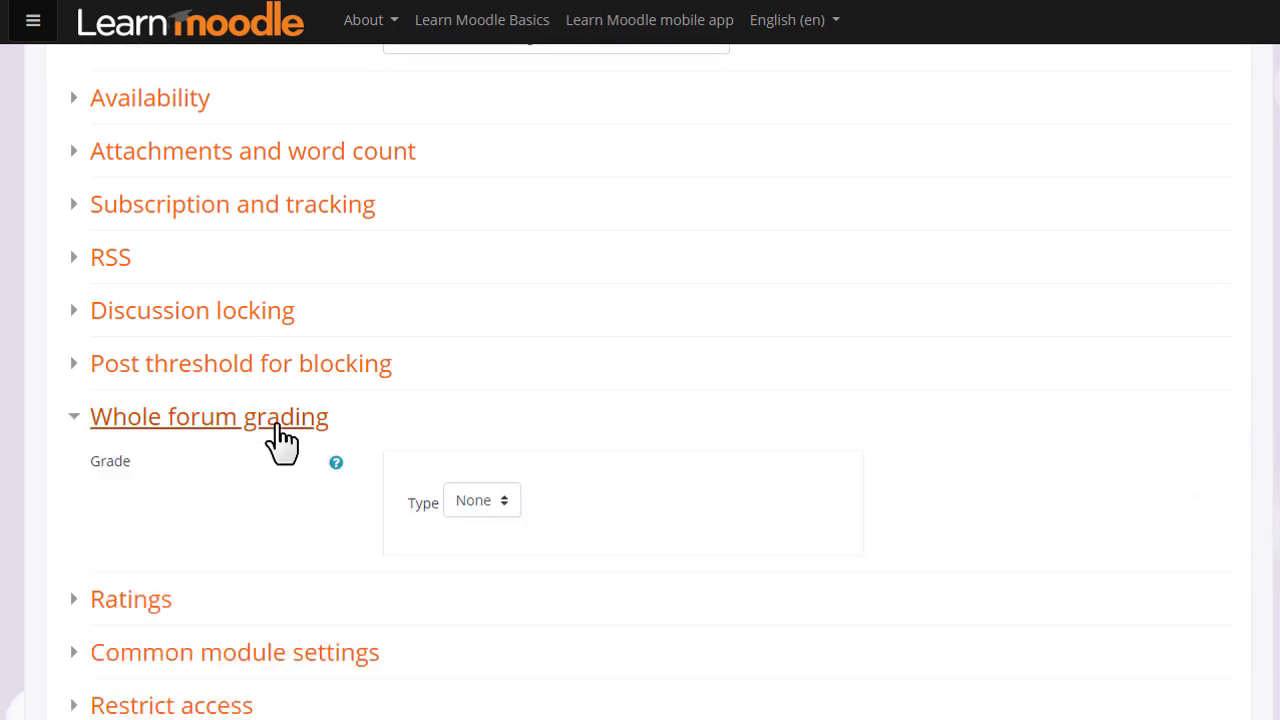
{"action": "left_click", "coordinate": [480, 500]}
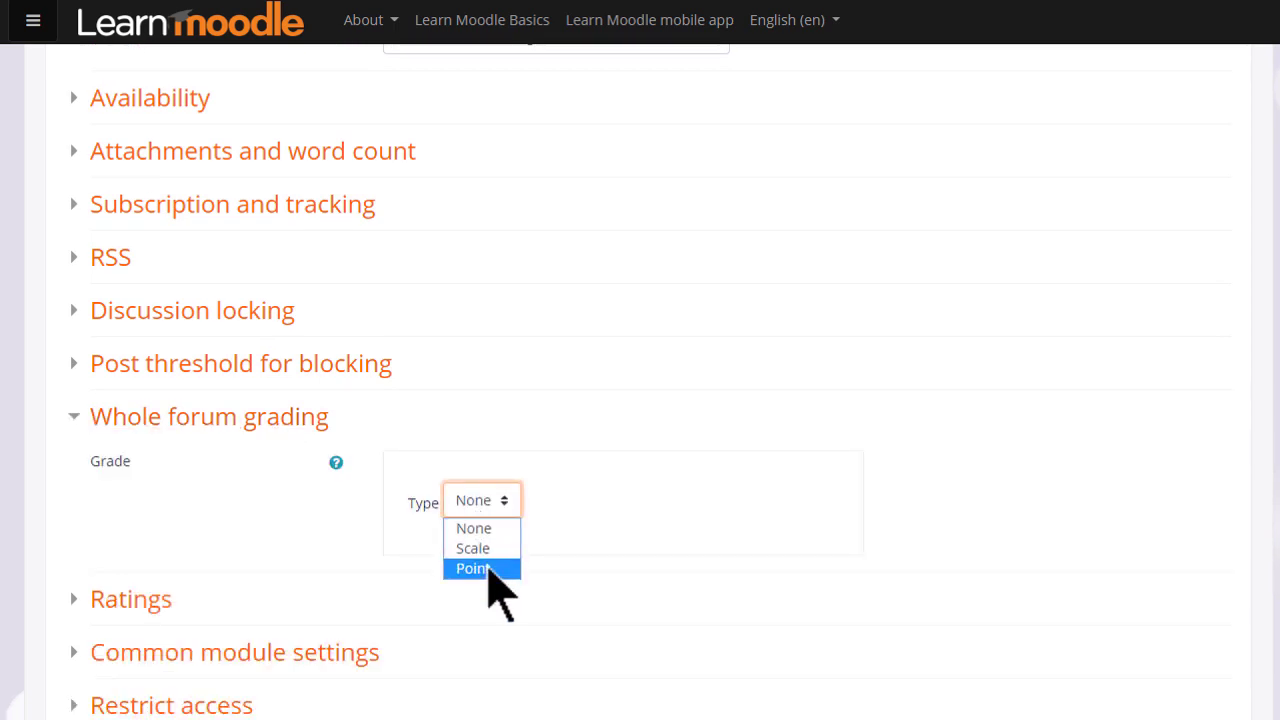
{"action": "left_click", "coordinate": [475, 568]}
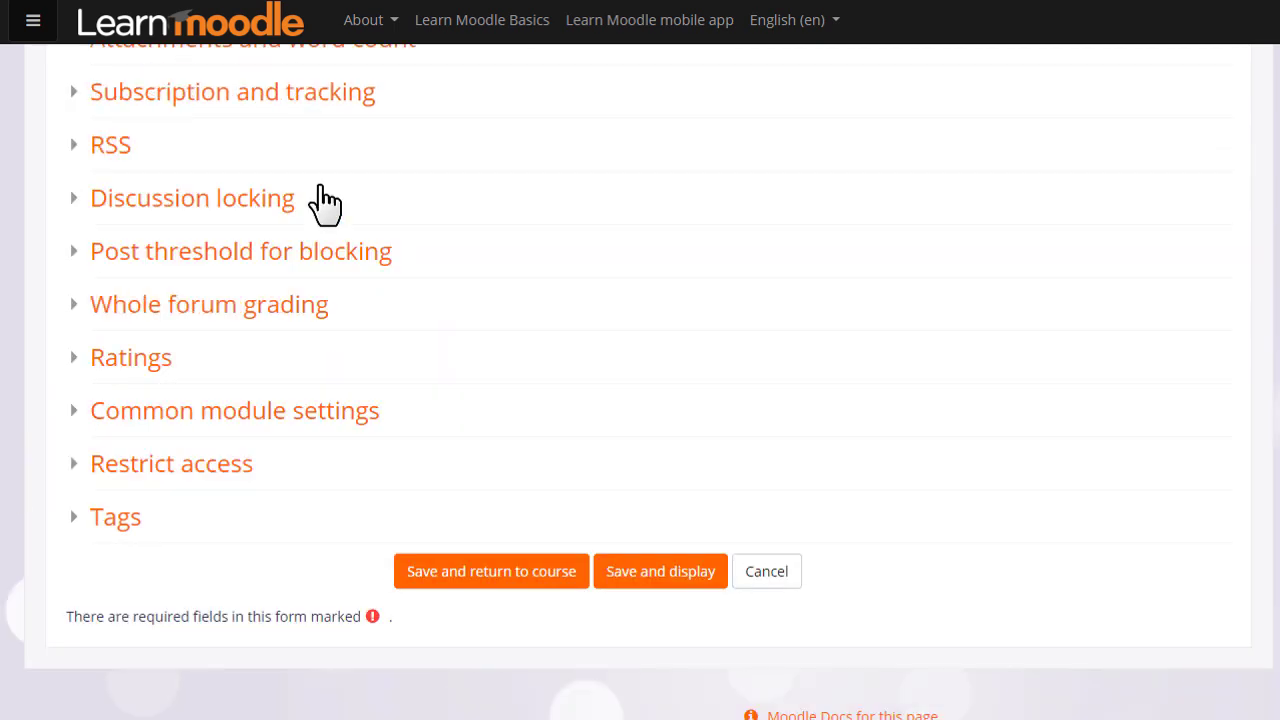
{"action": "mouse_move", "coordinate": [555, 580]}
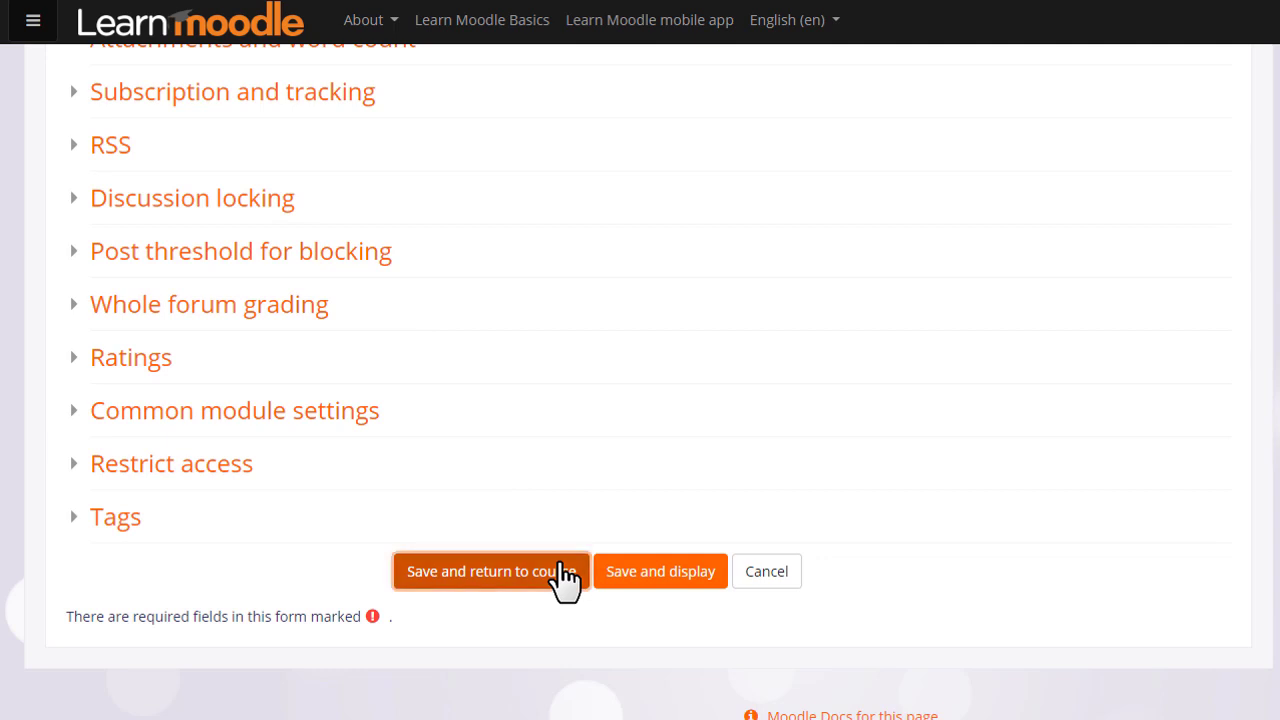
Save the 'Introduce yourself!' forum and return to the Basic French course.
{"action": "left_click", "coordinate": [493, 571]}
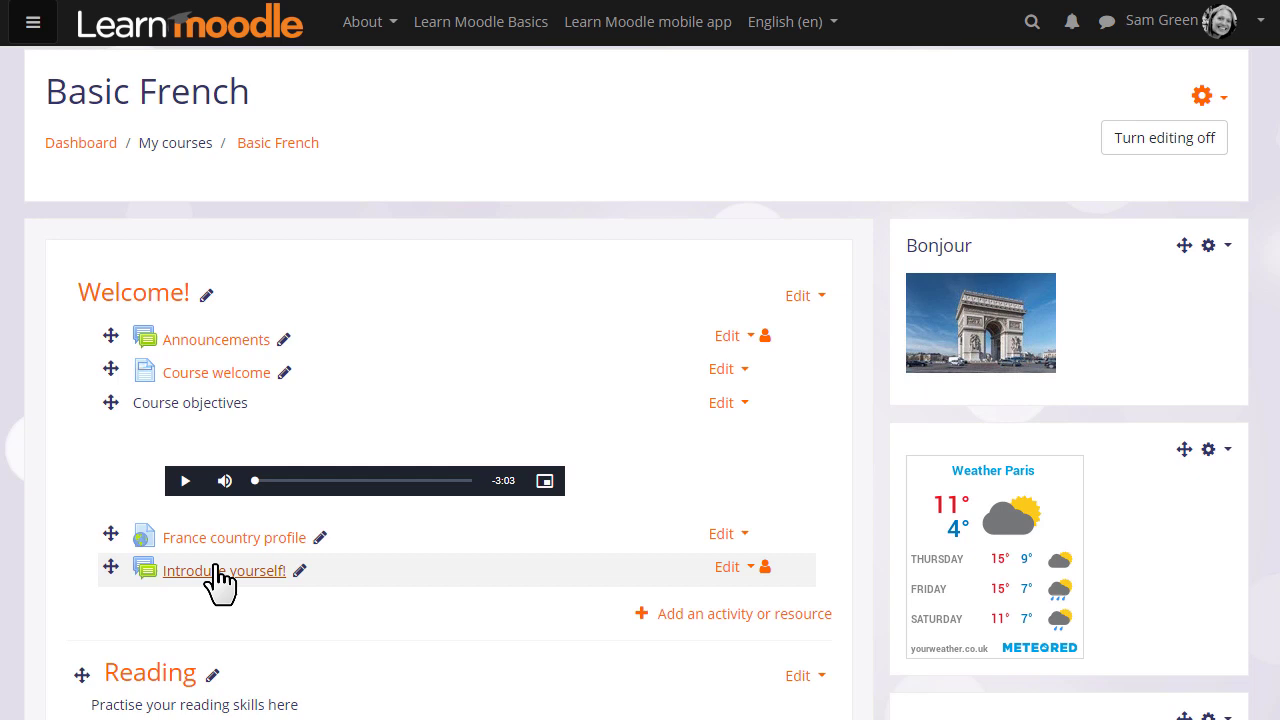
Post a new pinned discussion topic in the 'Introduce yourself!' forum.
{"action": "left_click", "coordinate": [224, 570]}
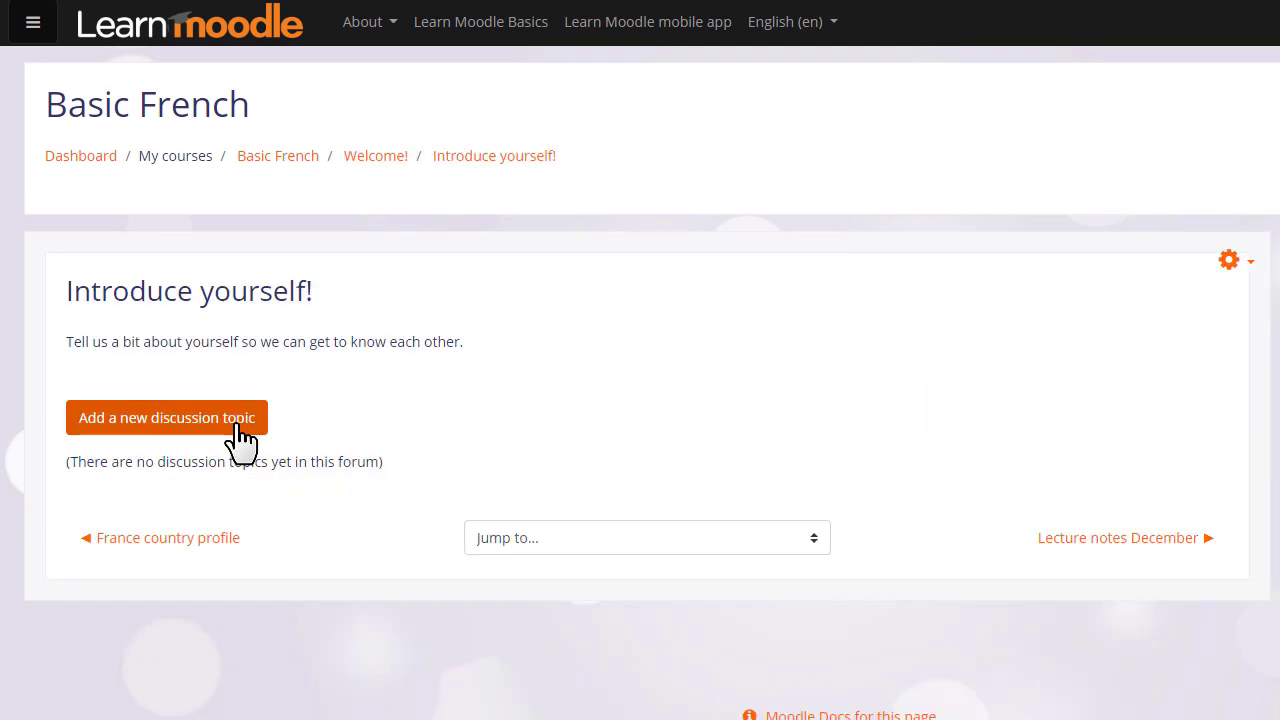
{"action": "left_click", "coordinate": [166, 417]}
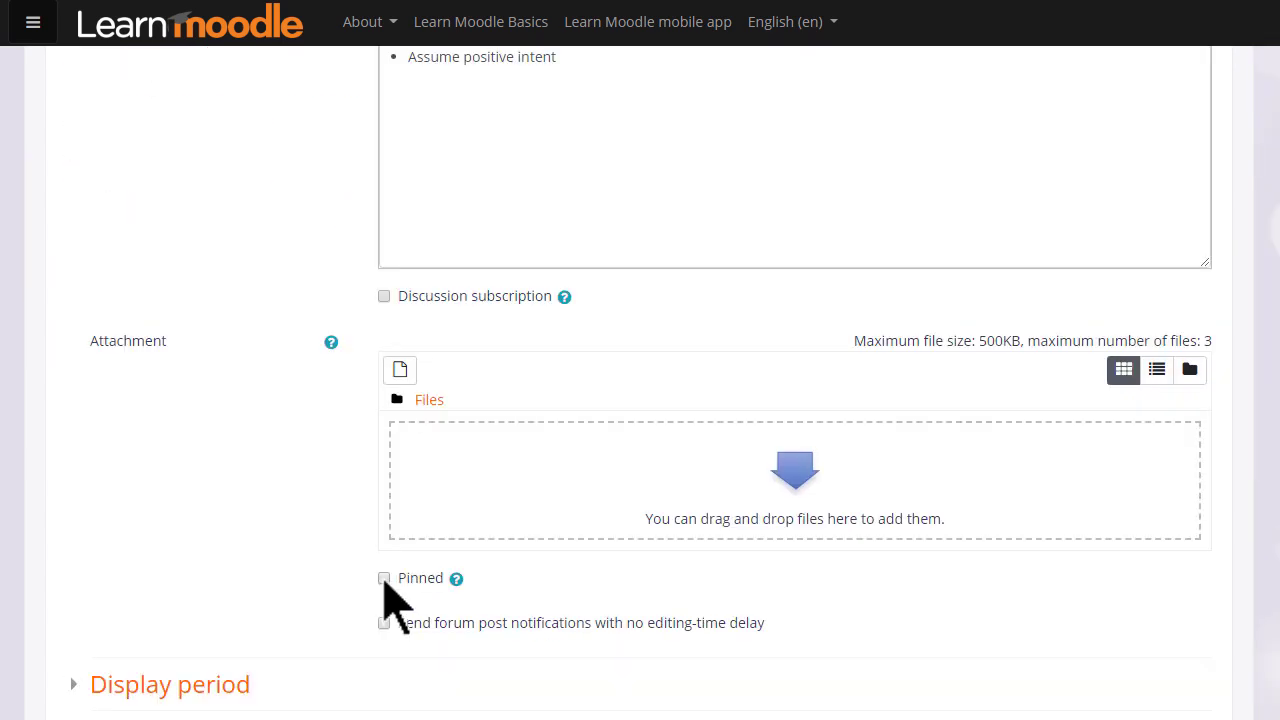
{"action": "mouse_move", "coordinate": [398, 676]}
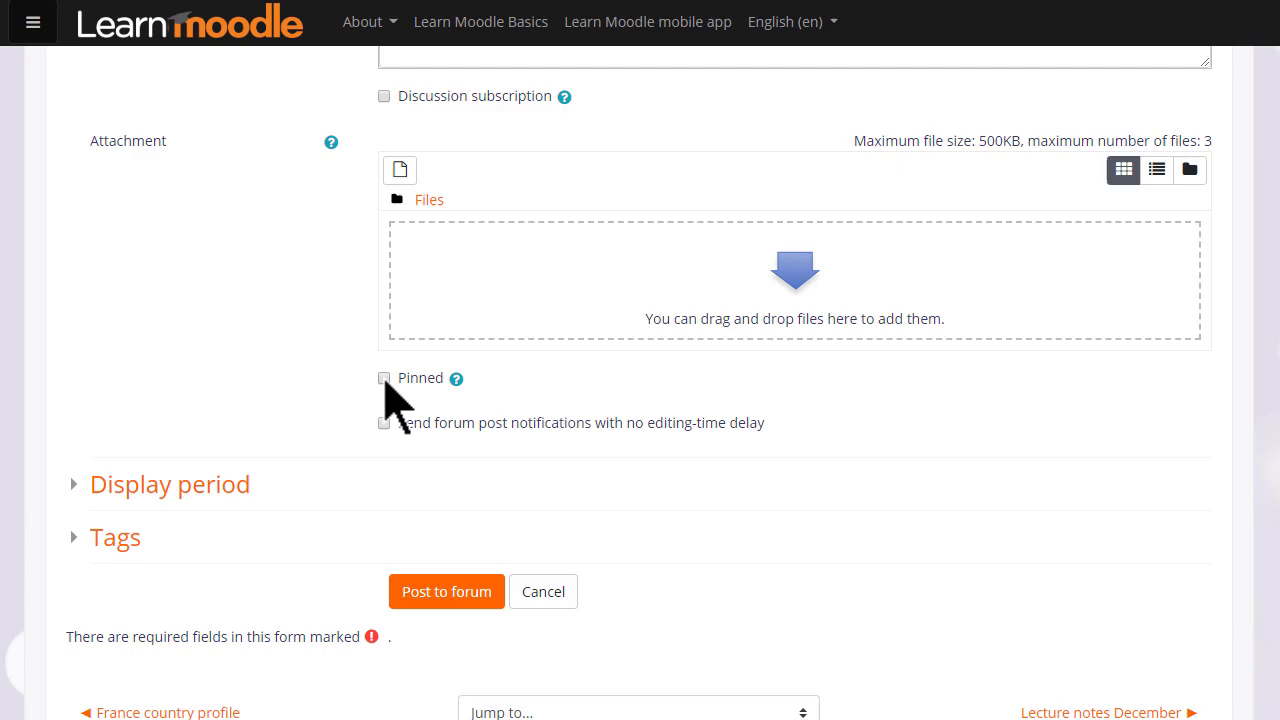
{"action": "left_click", "coordinate": [383, 378]}
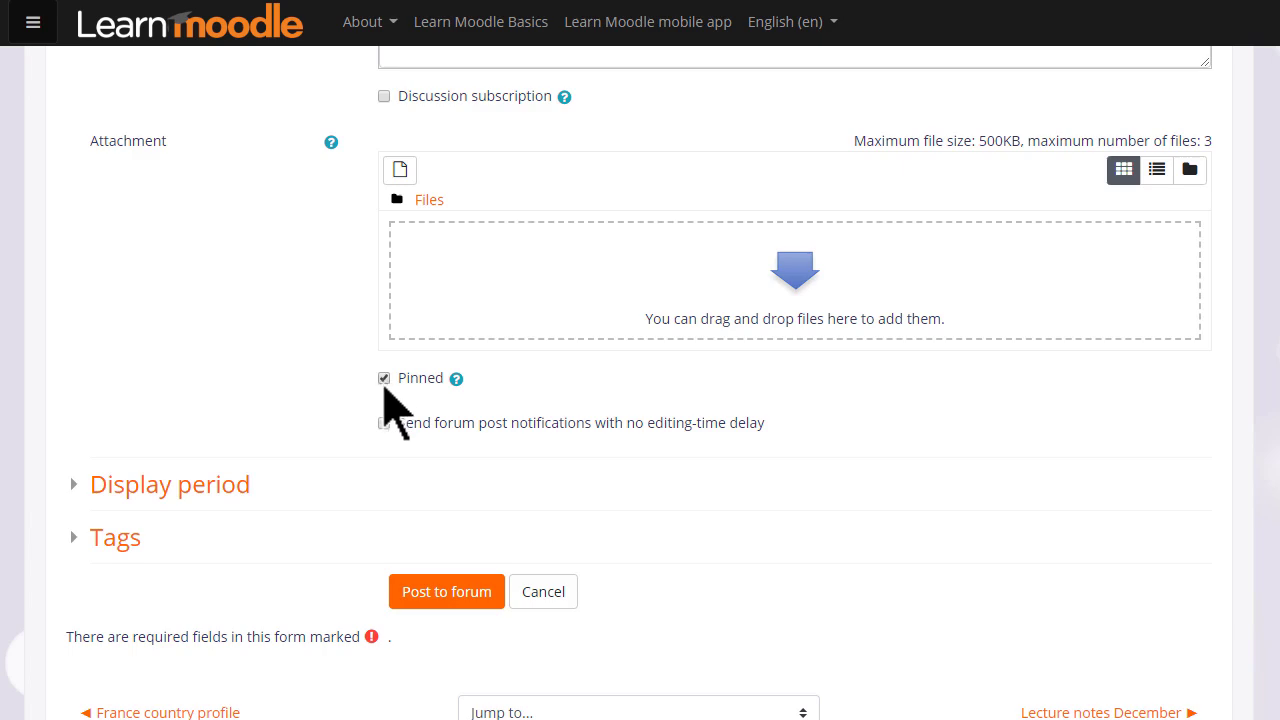
{"action": "left_click", "coordinate": [446, 591]}
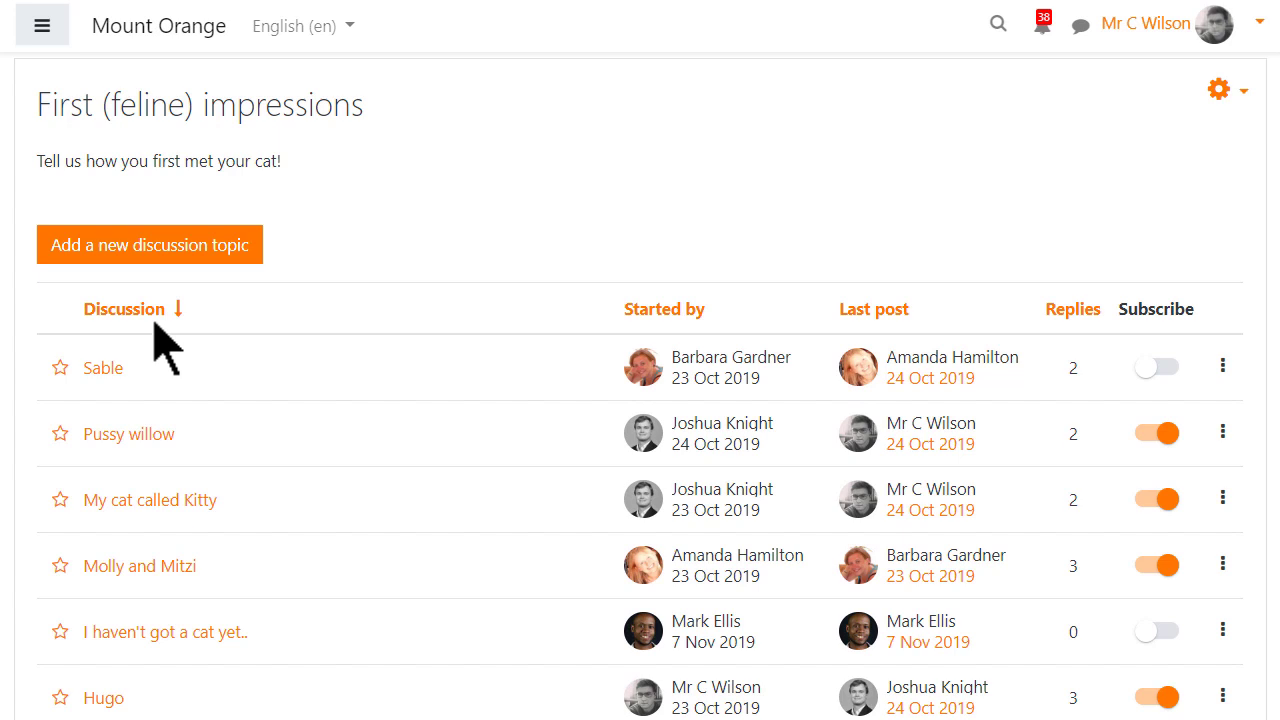
{"action": "mouse_move", "coordinate": [832, 343]}
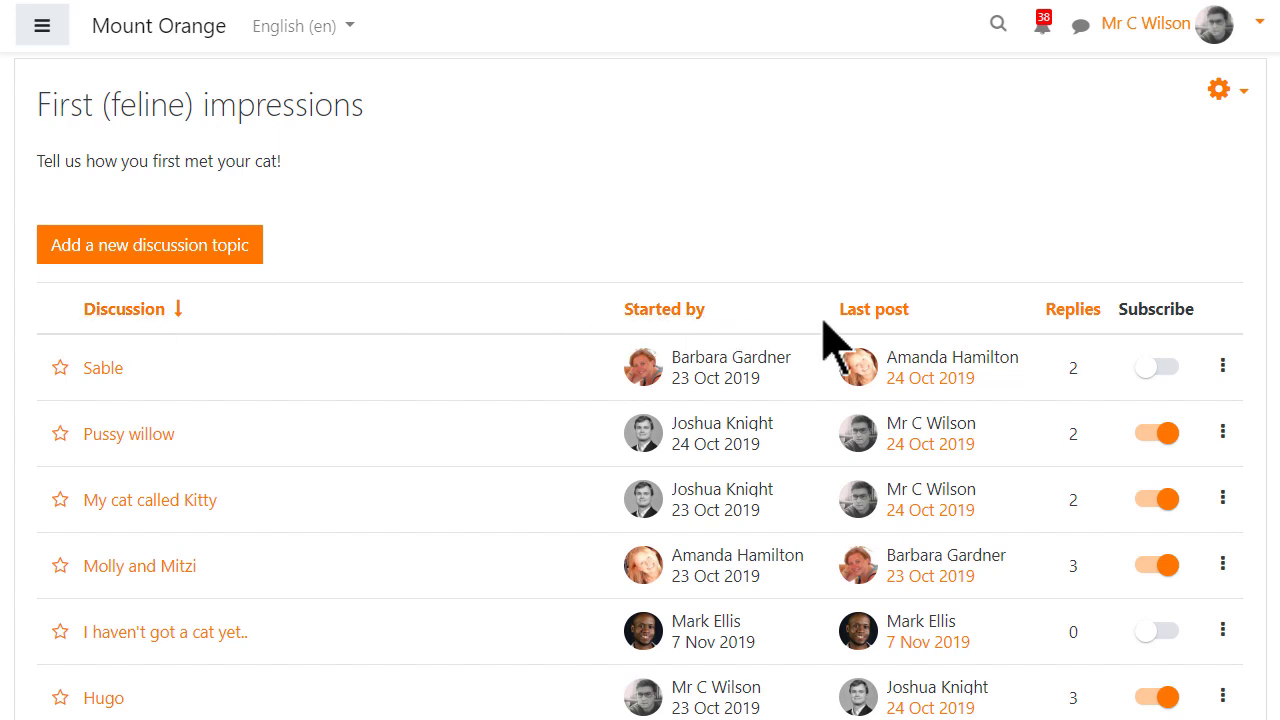
{"action": "mouse_move", "coordinate": [855, 330]}
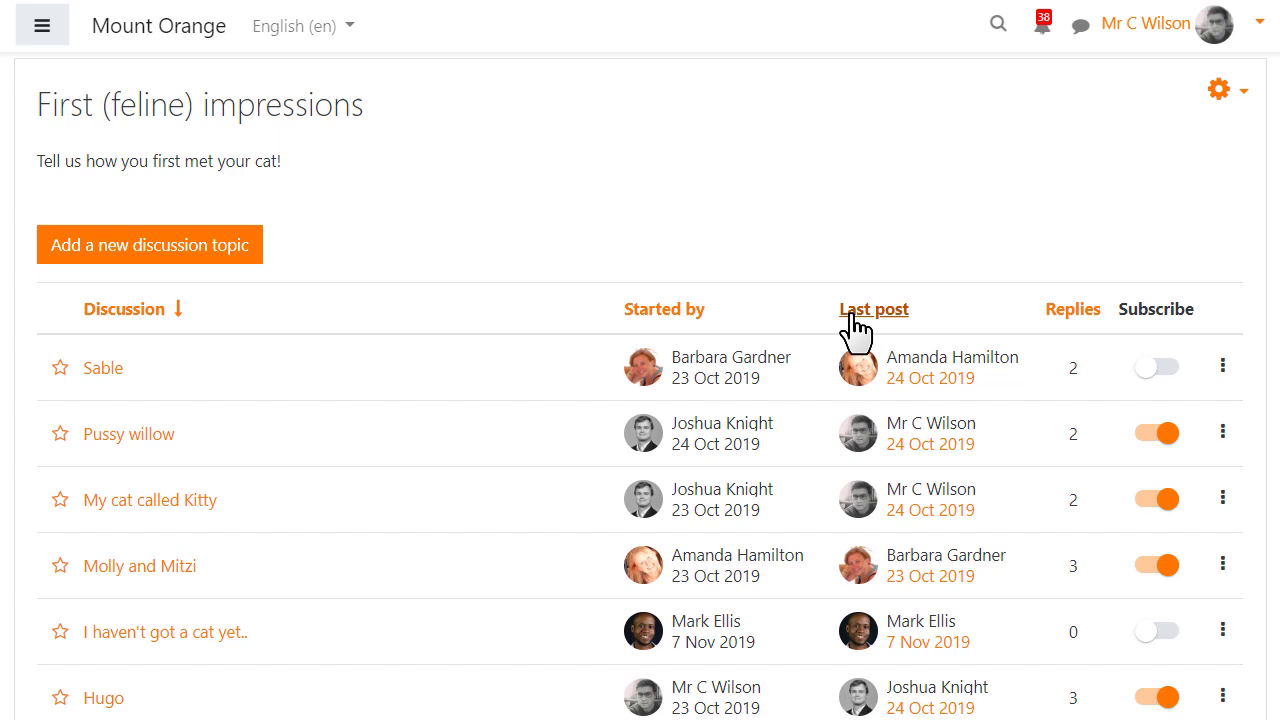
Sort discussions by Last post and show the first discussion's star, pin and lock options.
{"action": "left_click", "coordinate": [873, 308]}
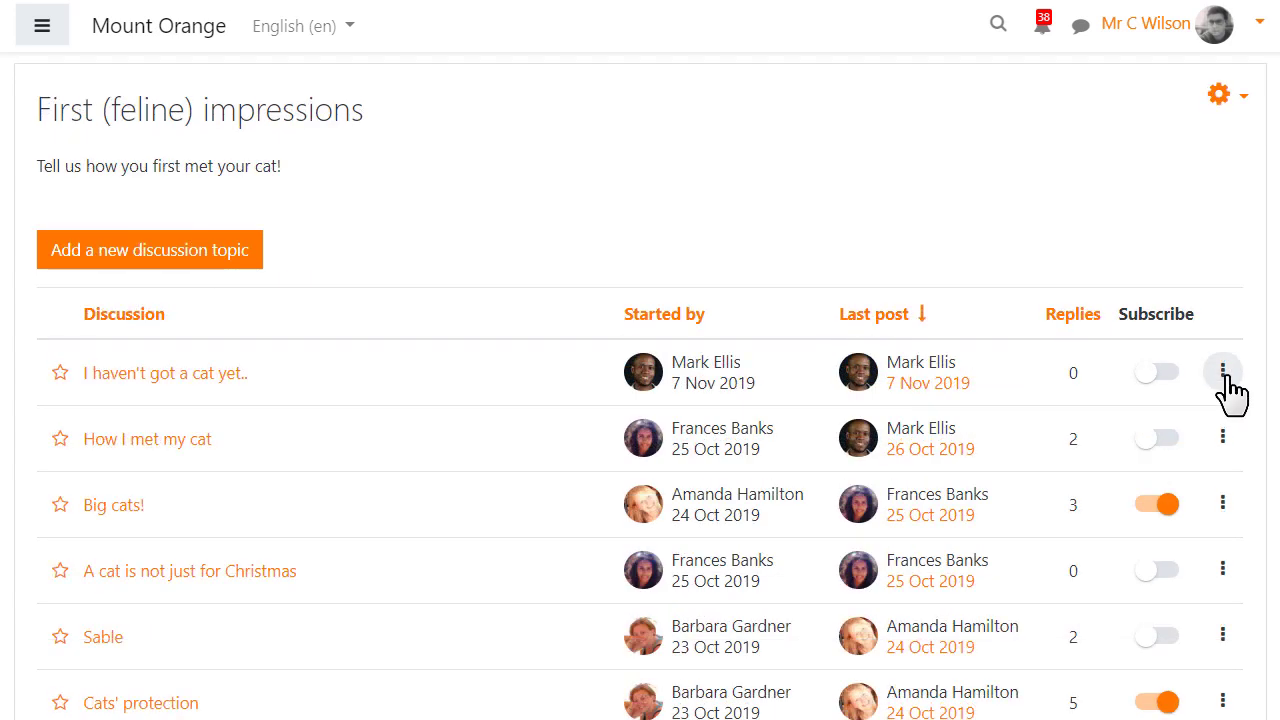
{"action": "left_click", "coordinate": [1223, 372]}
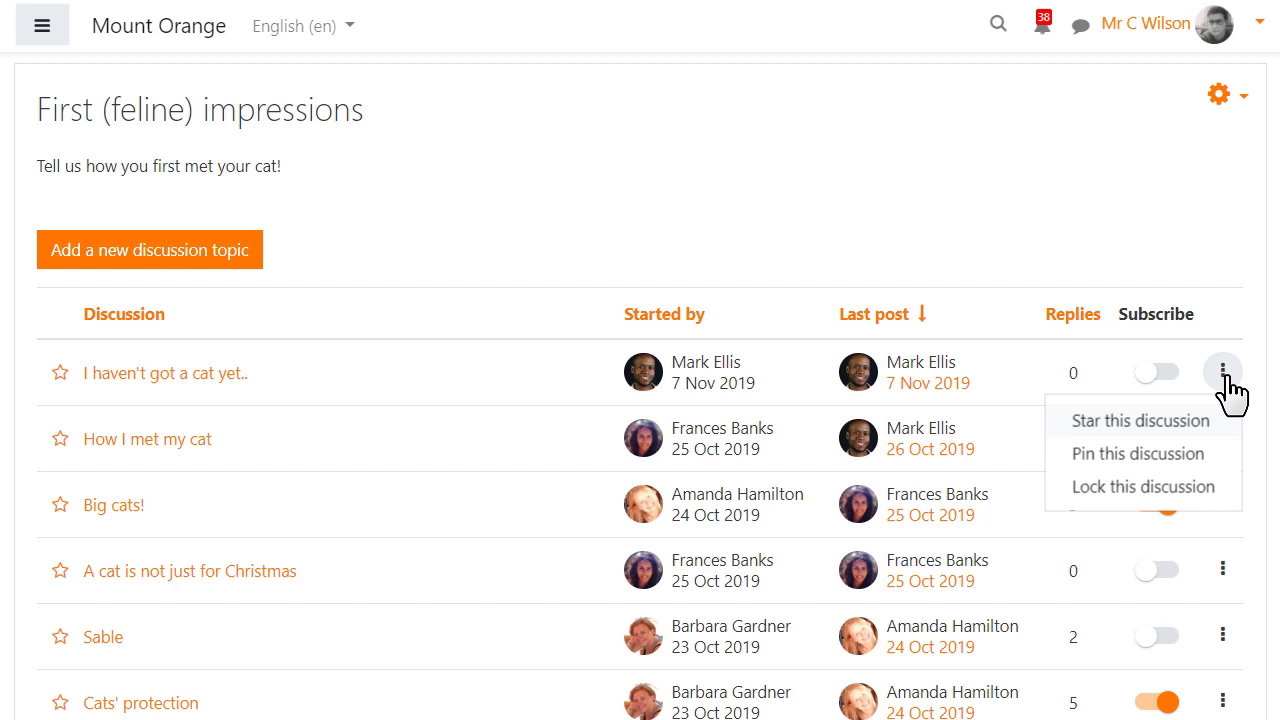
{"action": "mouse_move", "coordinate": [1200, 445]}
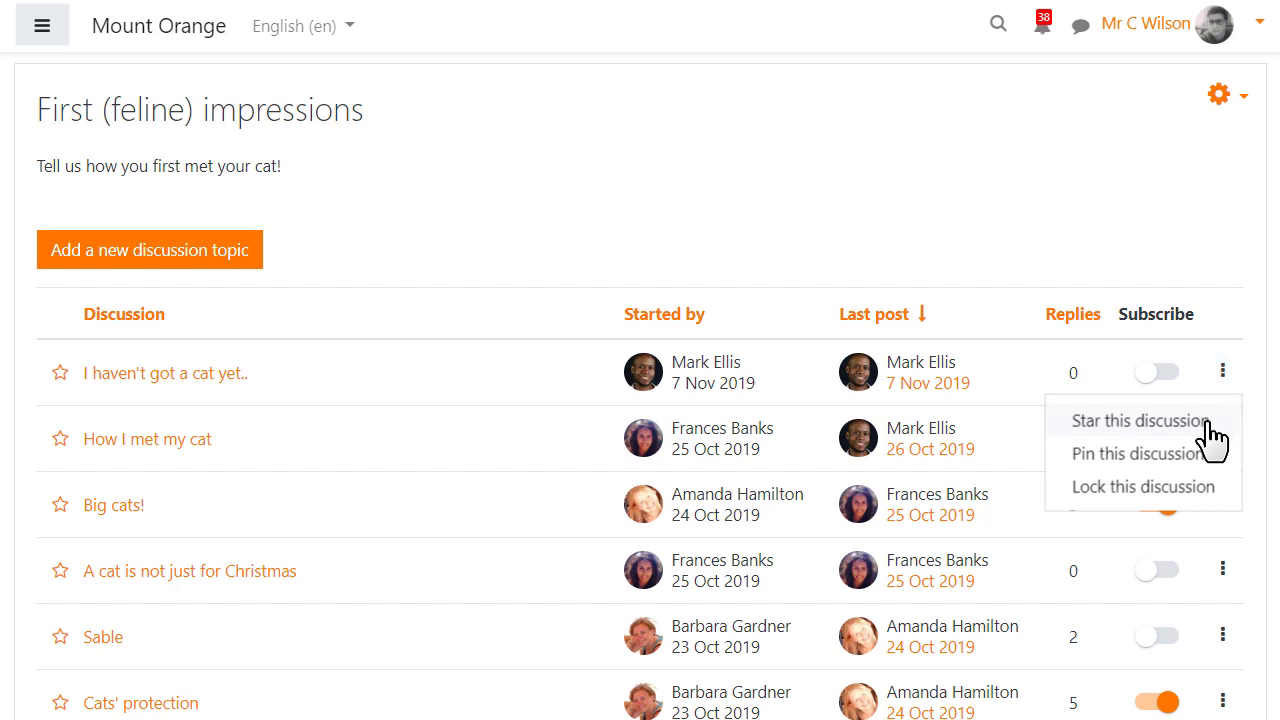
{"action": "mouse_move", "coordinate": [1265, 460]}
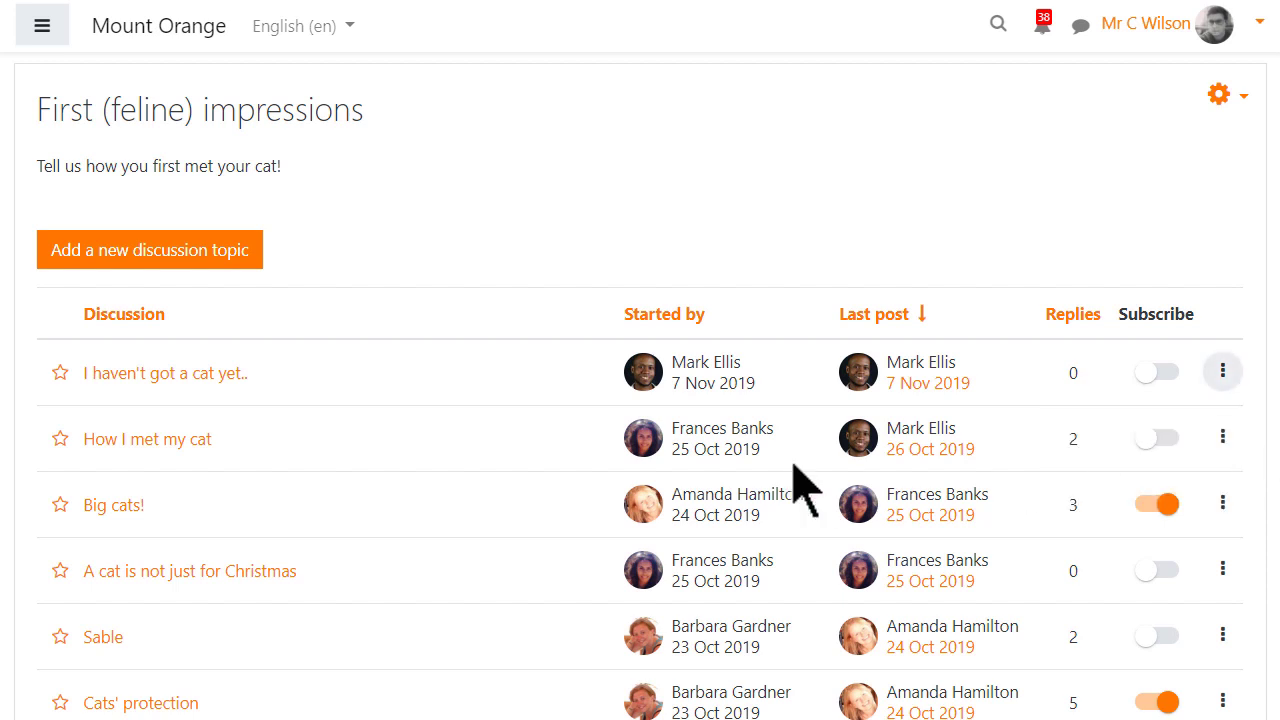
{"action": "mouse_move", "coordinate": [60, 373]}
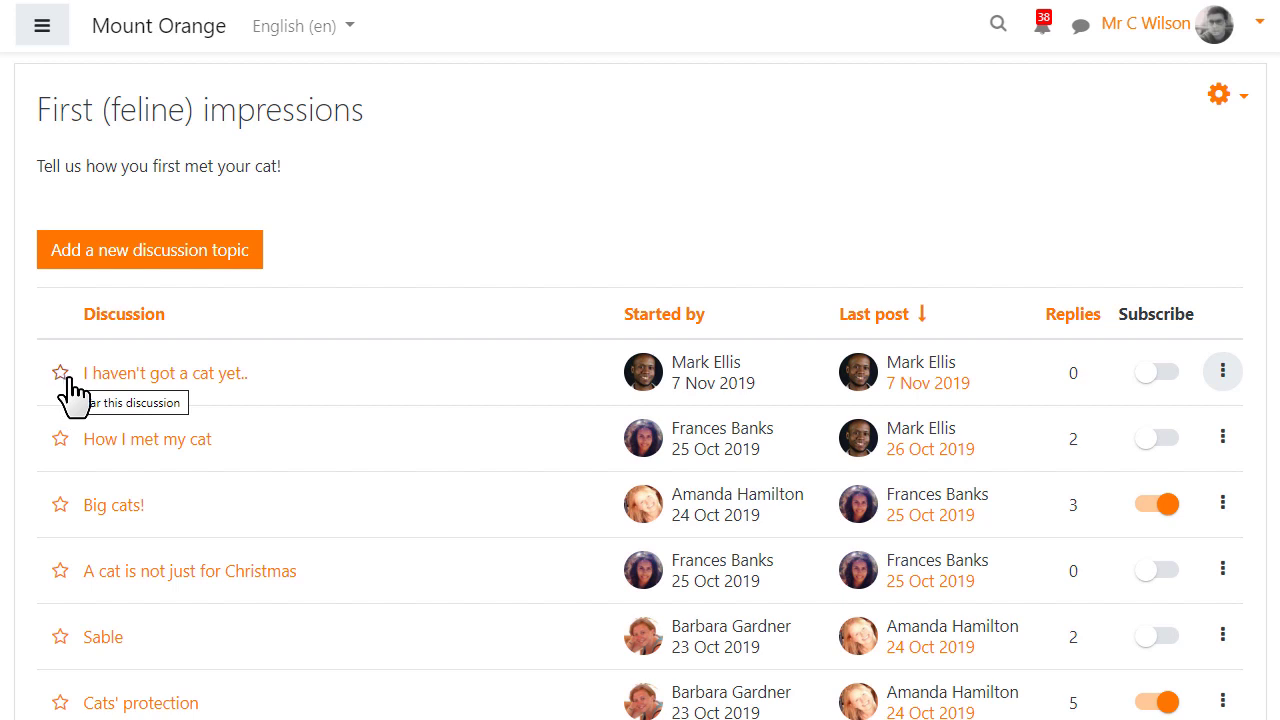
{"action": "mouse_move", "coordinate": [213, 432]}
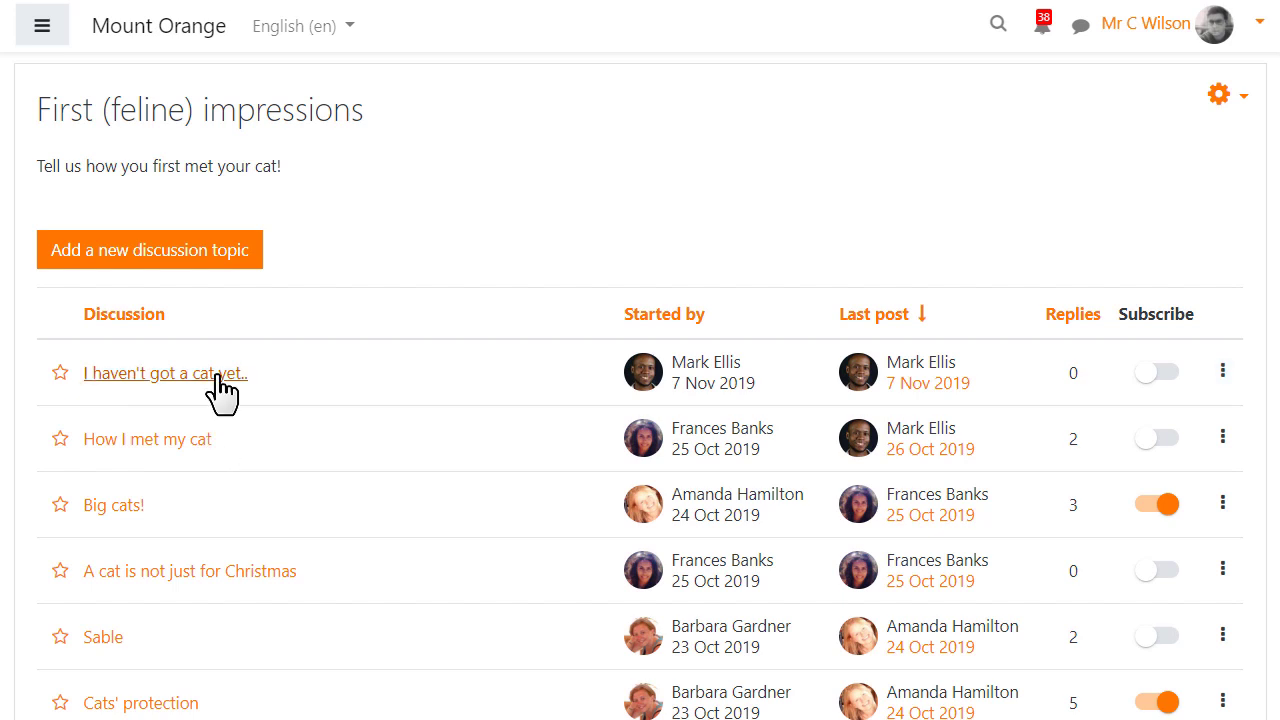
Lock the 'Big cats!' discussion and toggle the subscription for 'How I met my cat'.
{"action": "left_click", "coordinate": [165, 374]}
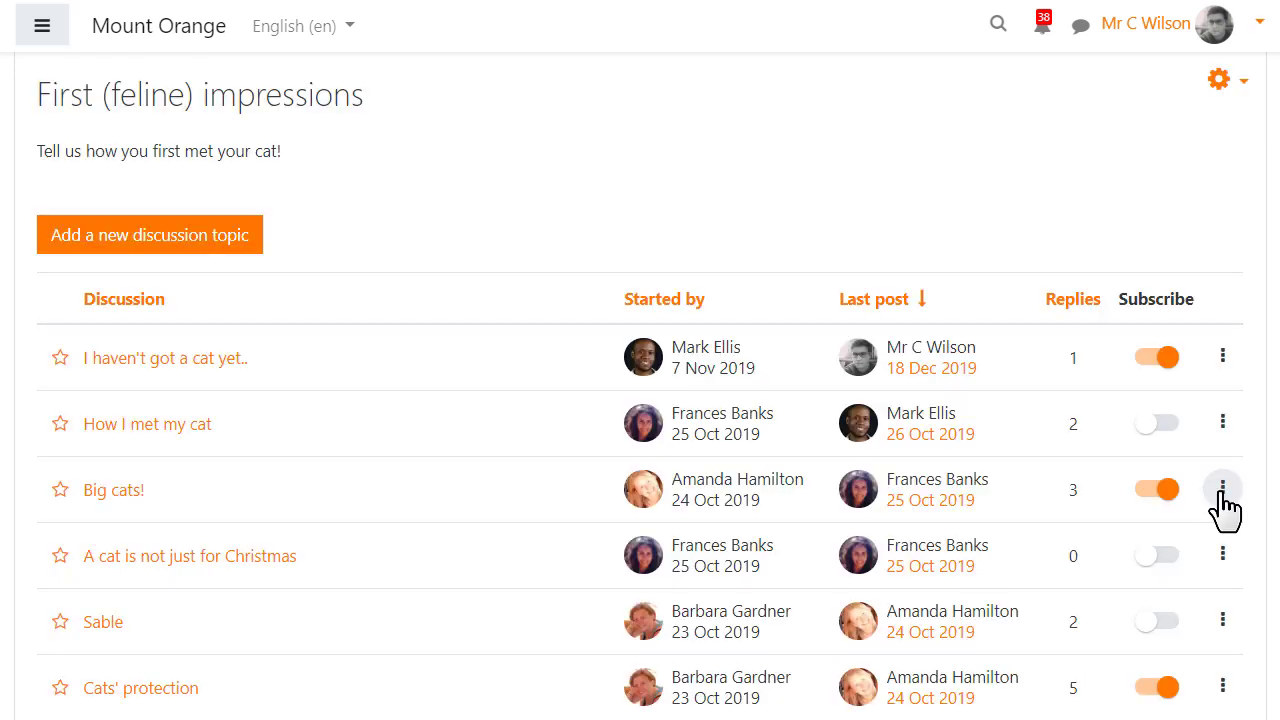
{"action": "left_click", "coordinate": [1221, 489]}
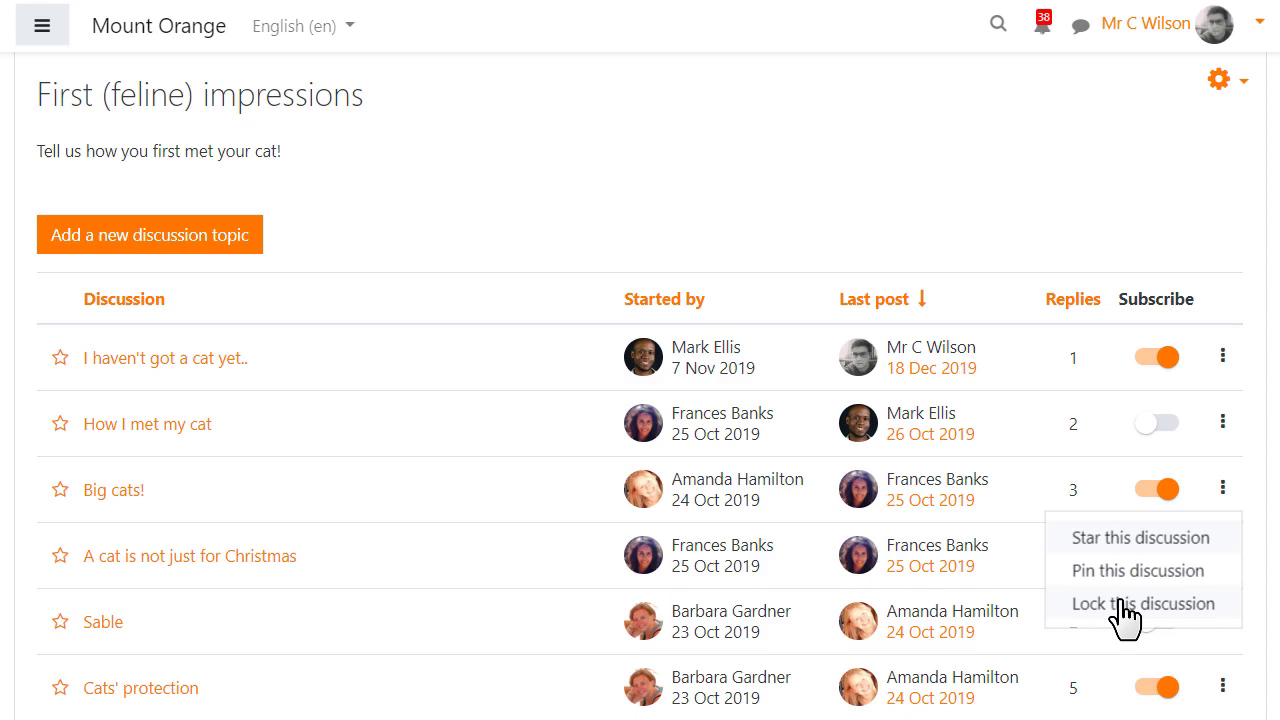
{"action": "mouse_move", "coordinate": [1129, 603]}
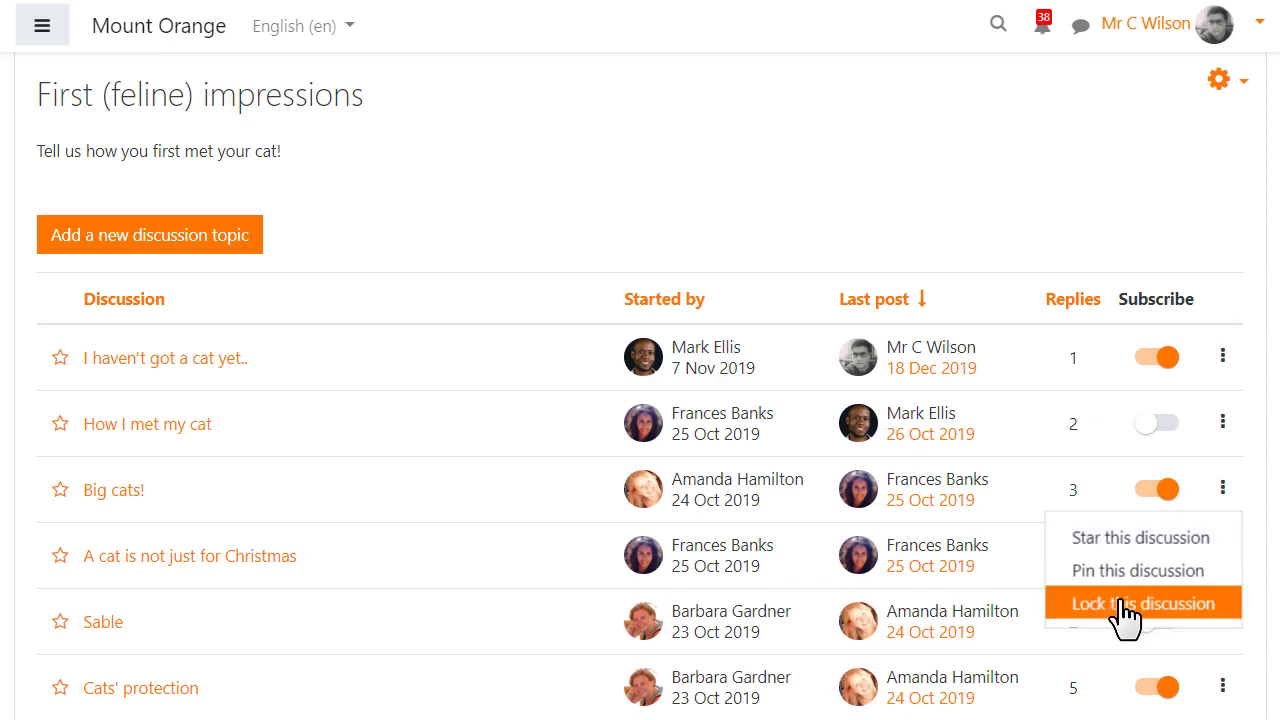
{"action": "left_click", "coordinate": [1142, 602]}
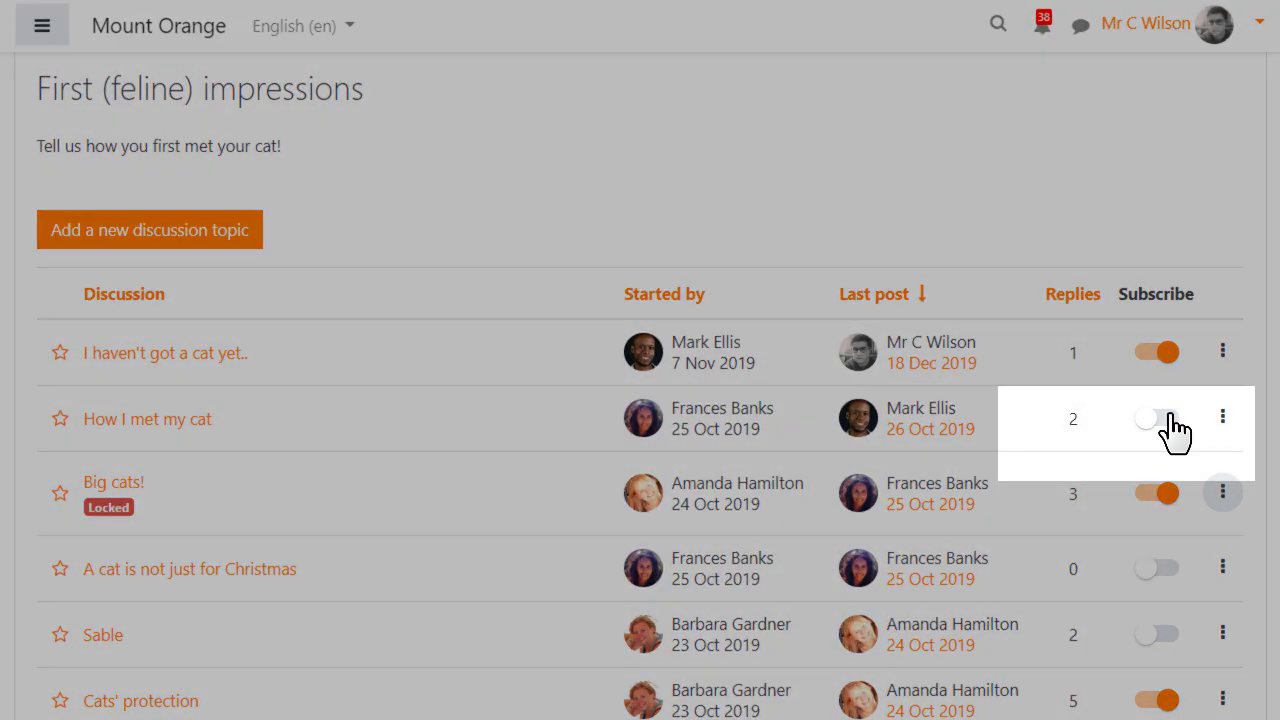
{"action": "left_click", "coordinate": [1158, 421]}
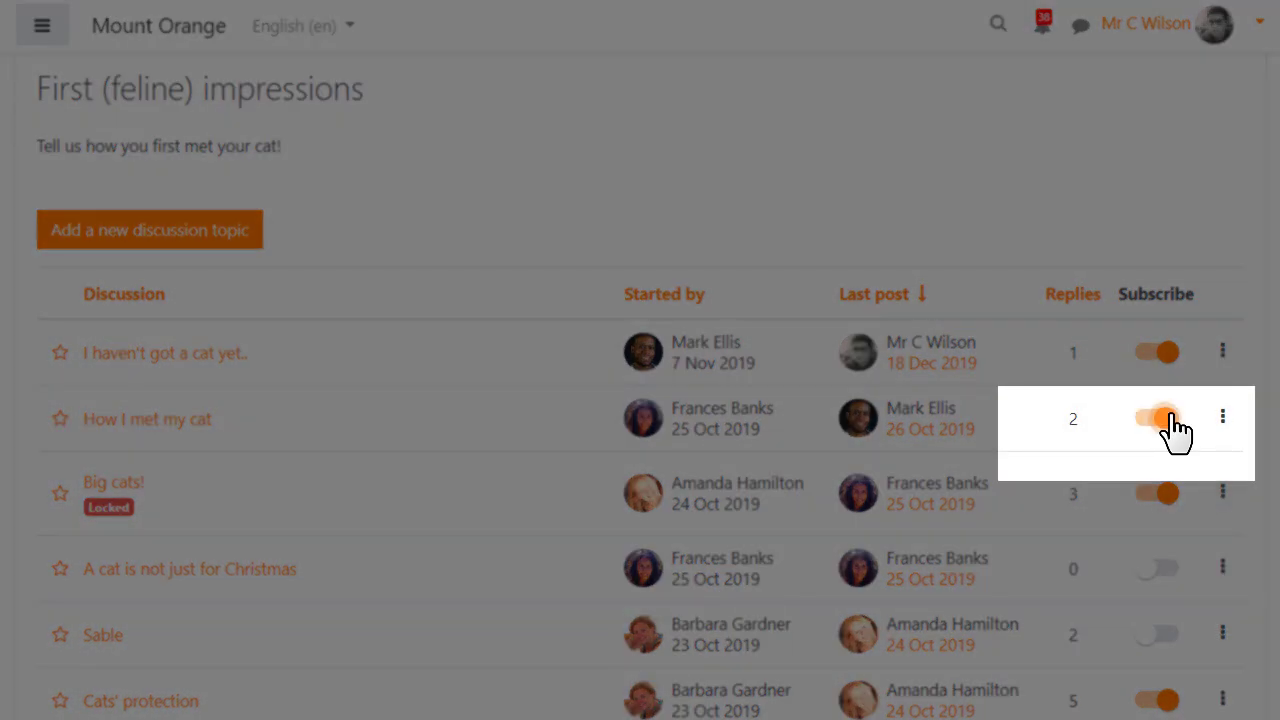
{"action": "left_click", "coordinate": [1157, 419]}
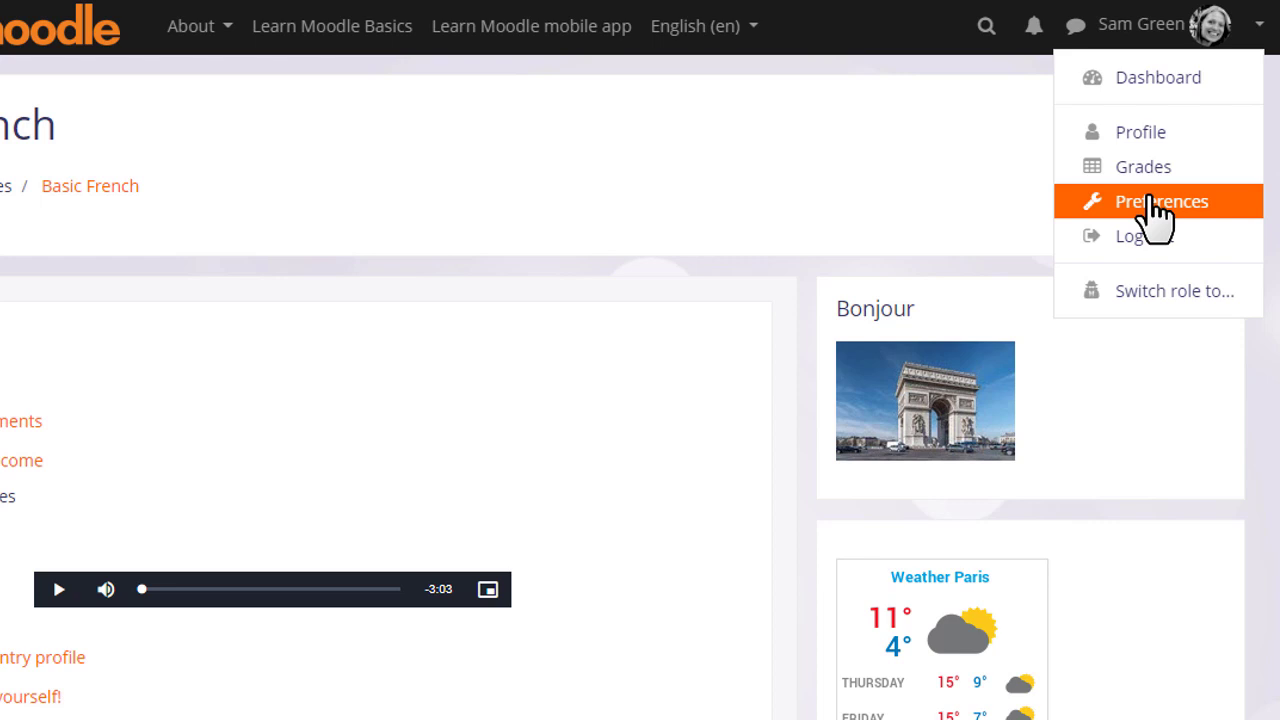
Open the account Preferences page from the user menu.
{"action": "left_click", "coordinate": [1160, 200]}
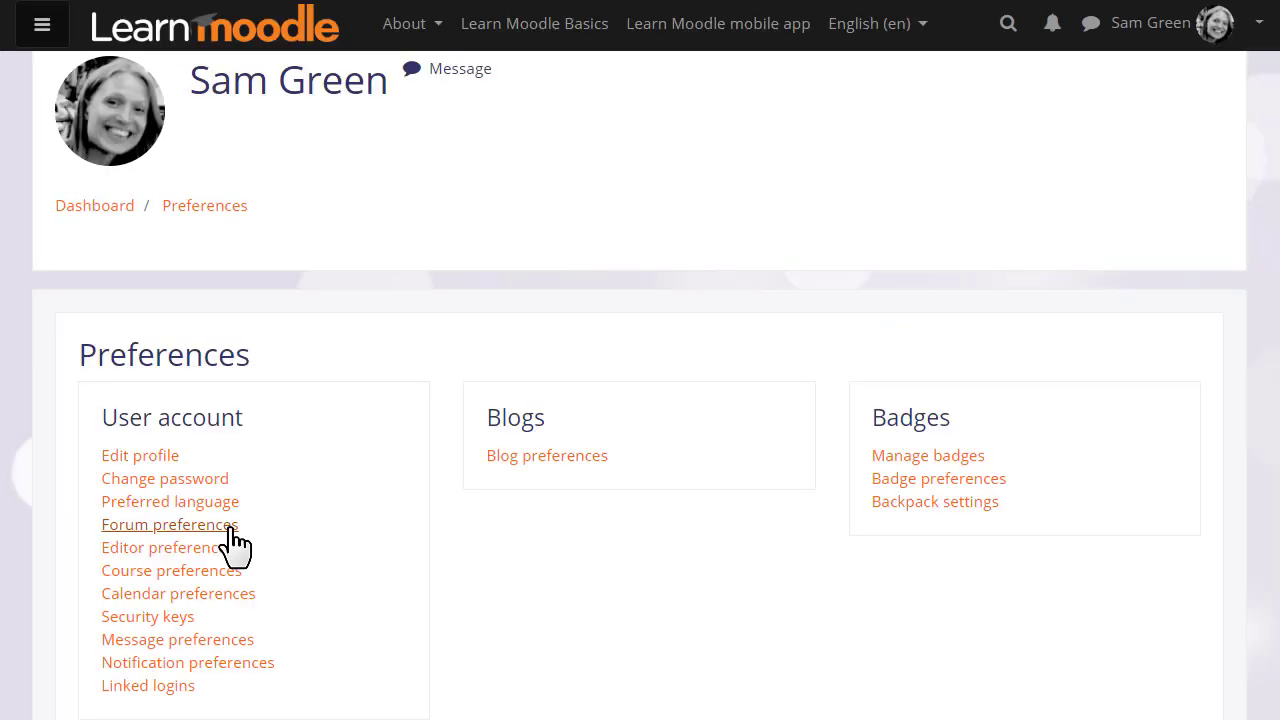